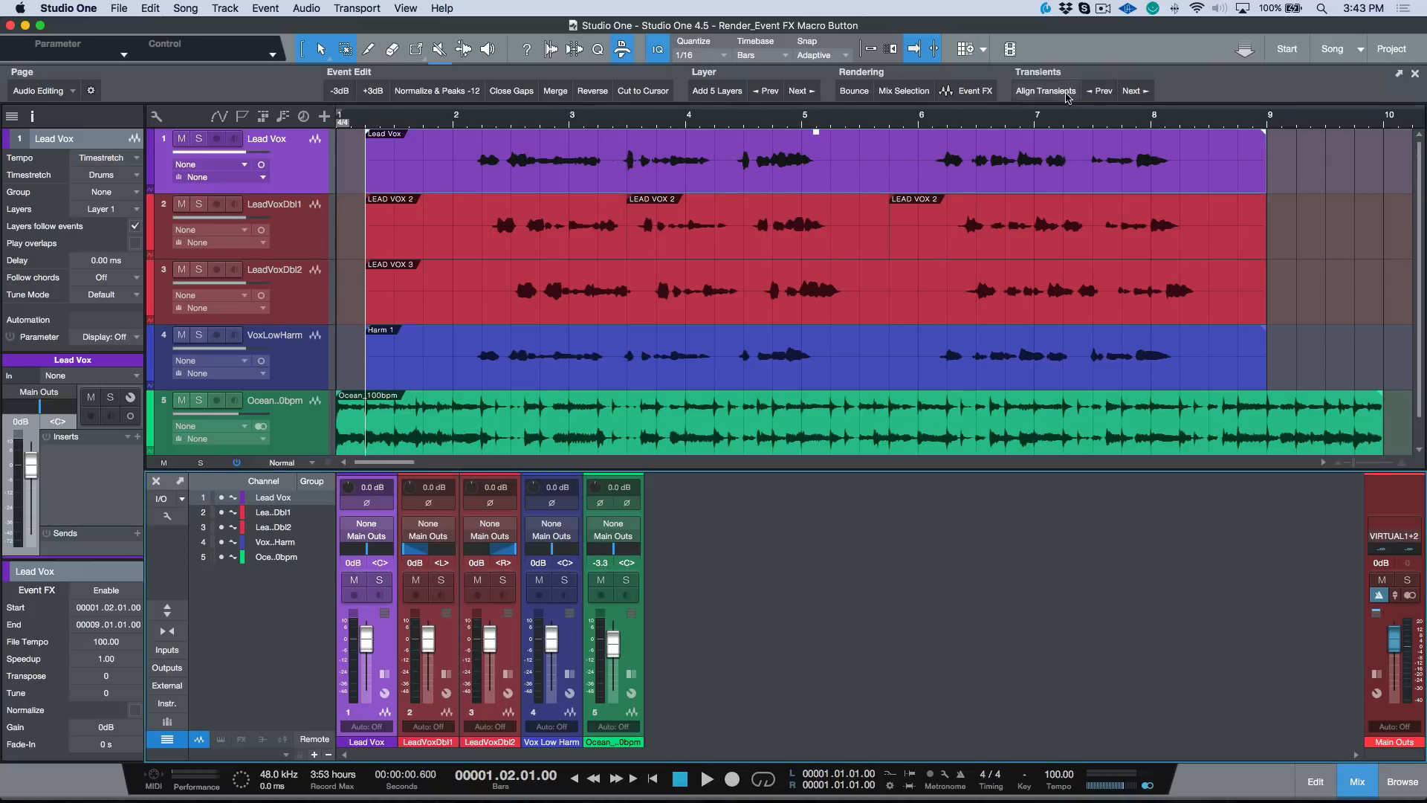
mouse_move(927, 165)
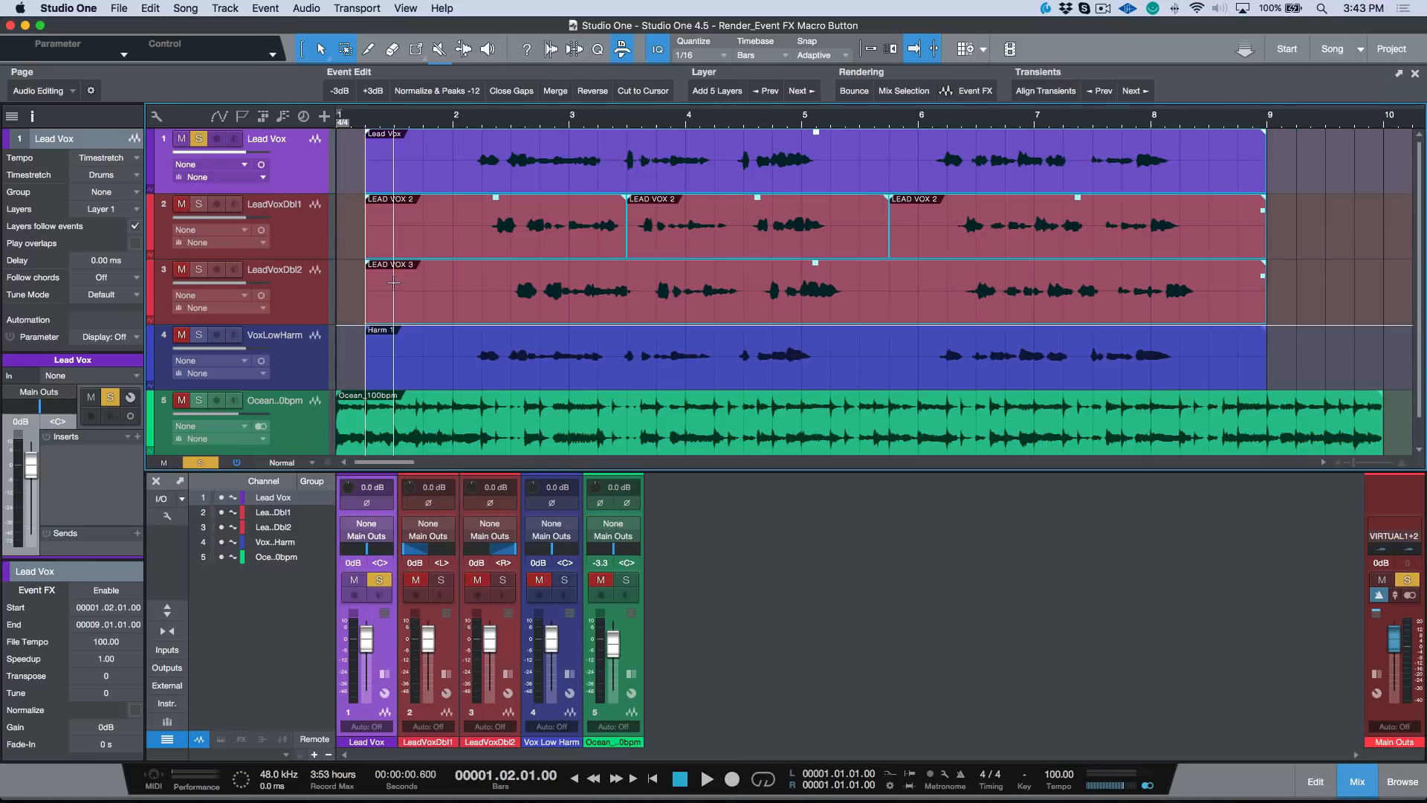
Step: Select the Lead Vox event so VocAlign Pro can be inserted as its Event FX
click(106, 590)
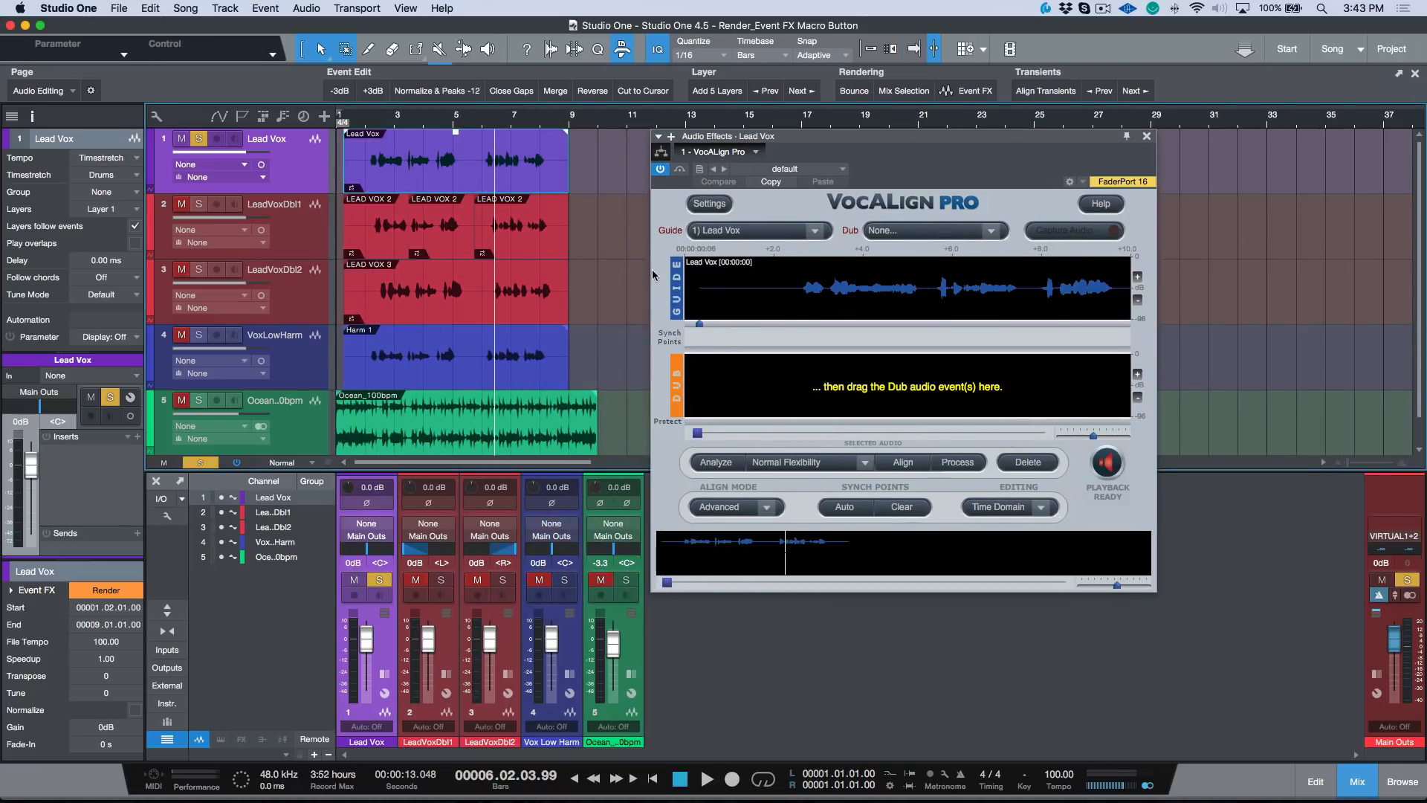
Step: Capture and align the LEAD VOX 2 double against the Lead Vox guide, then move to the LEAD VOX 3 double
click(378, 226)
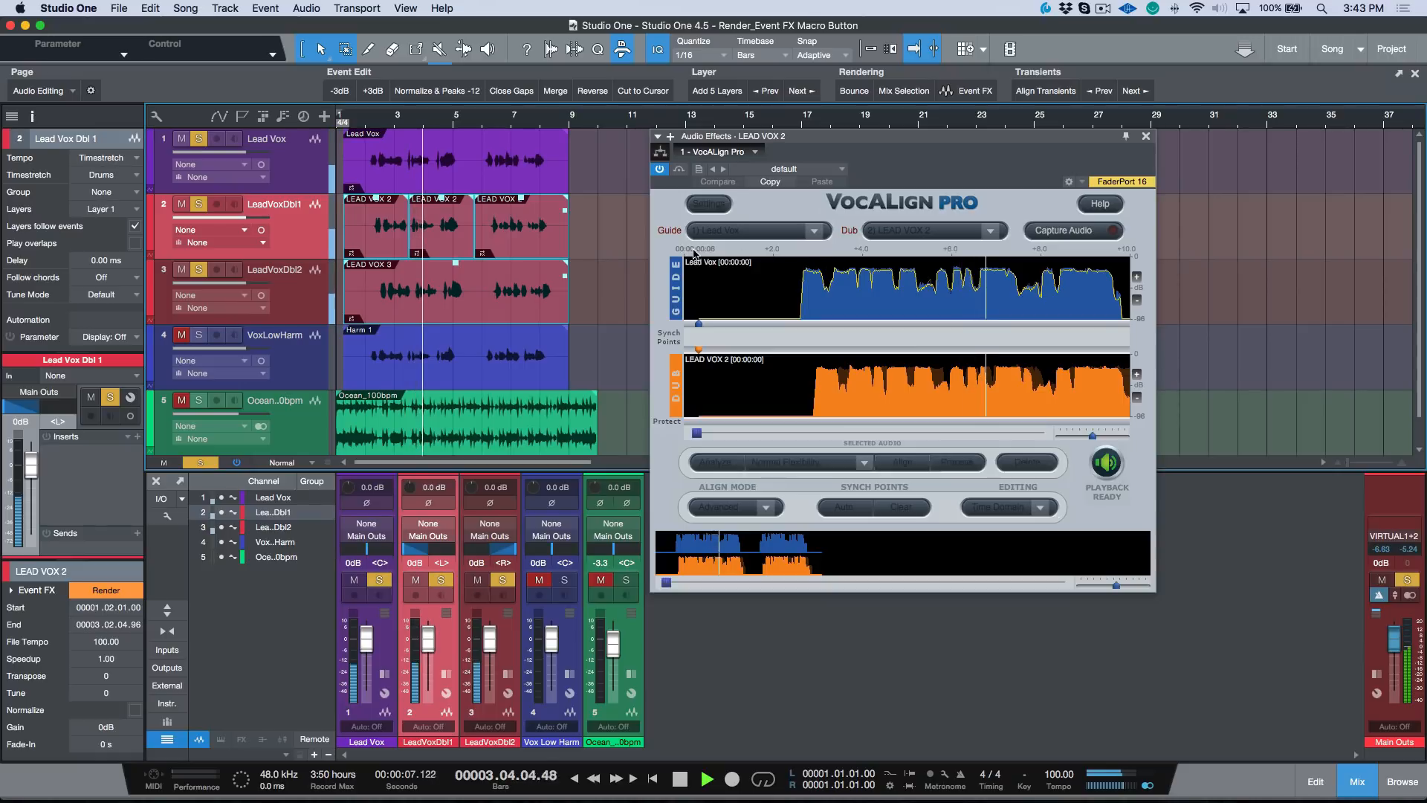
click(708, 780)
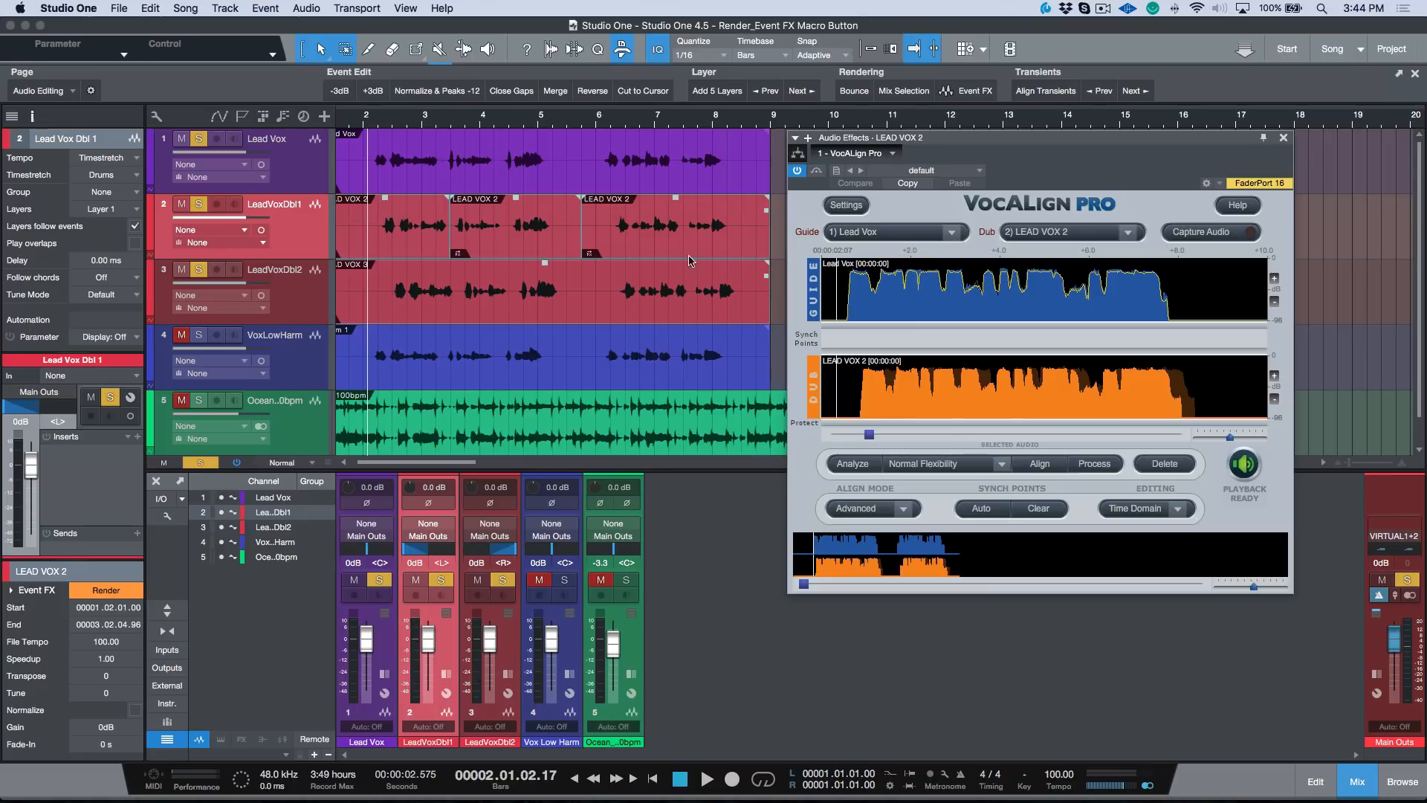
mouse_move(497, 238)
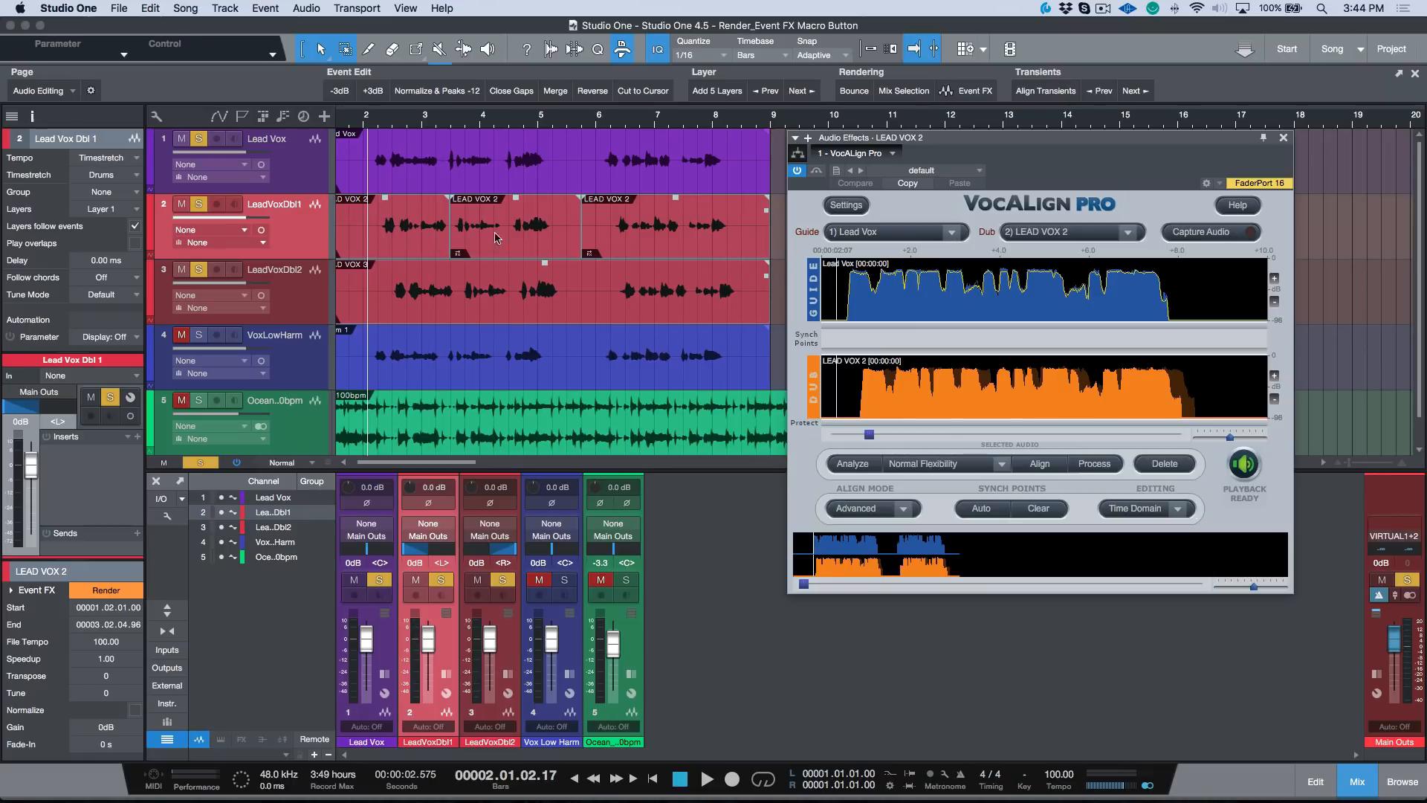
mouse_move(773, 257)
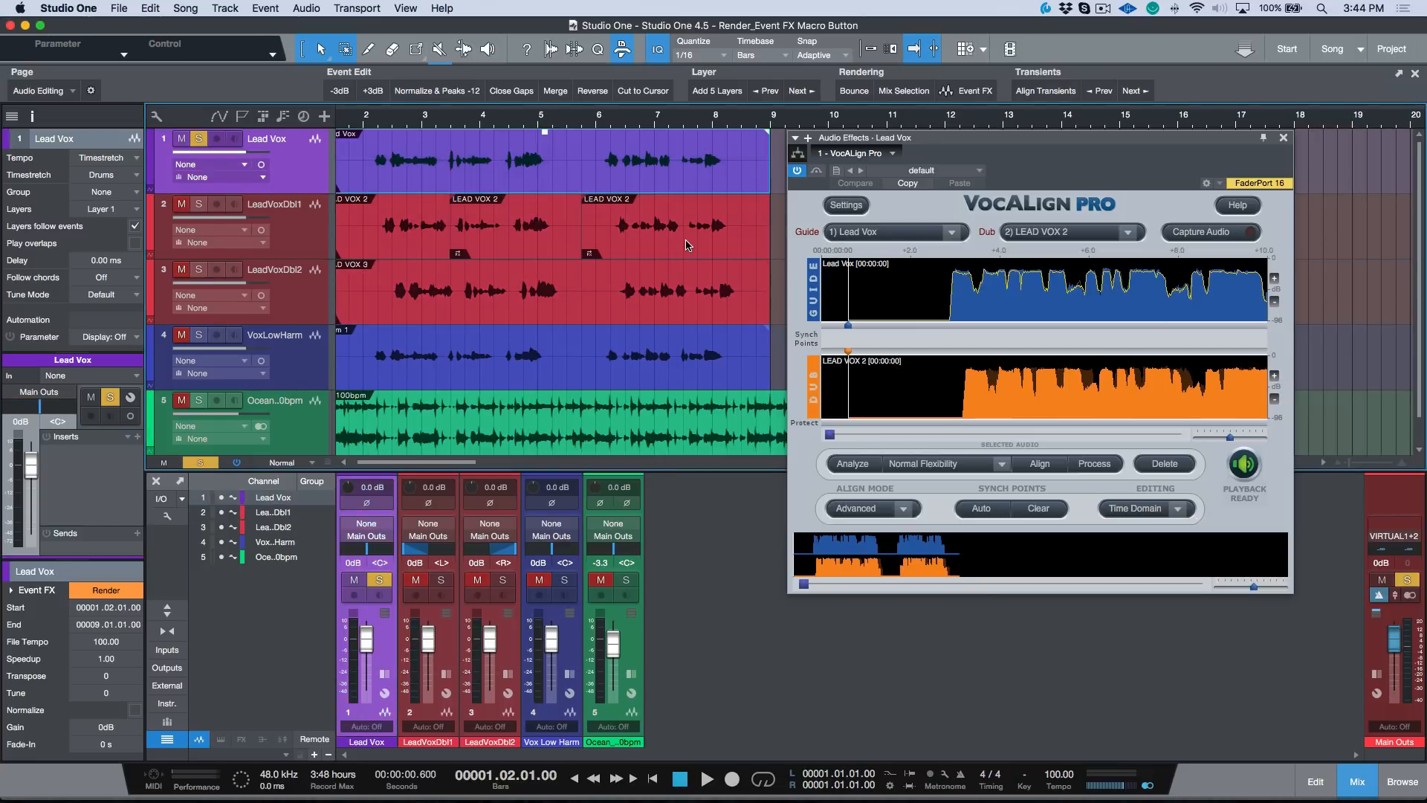
click(674, 223)
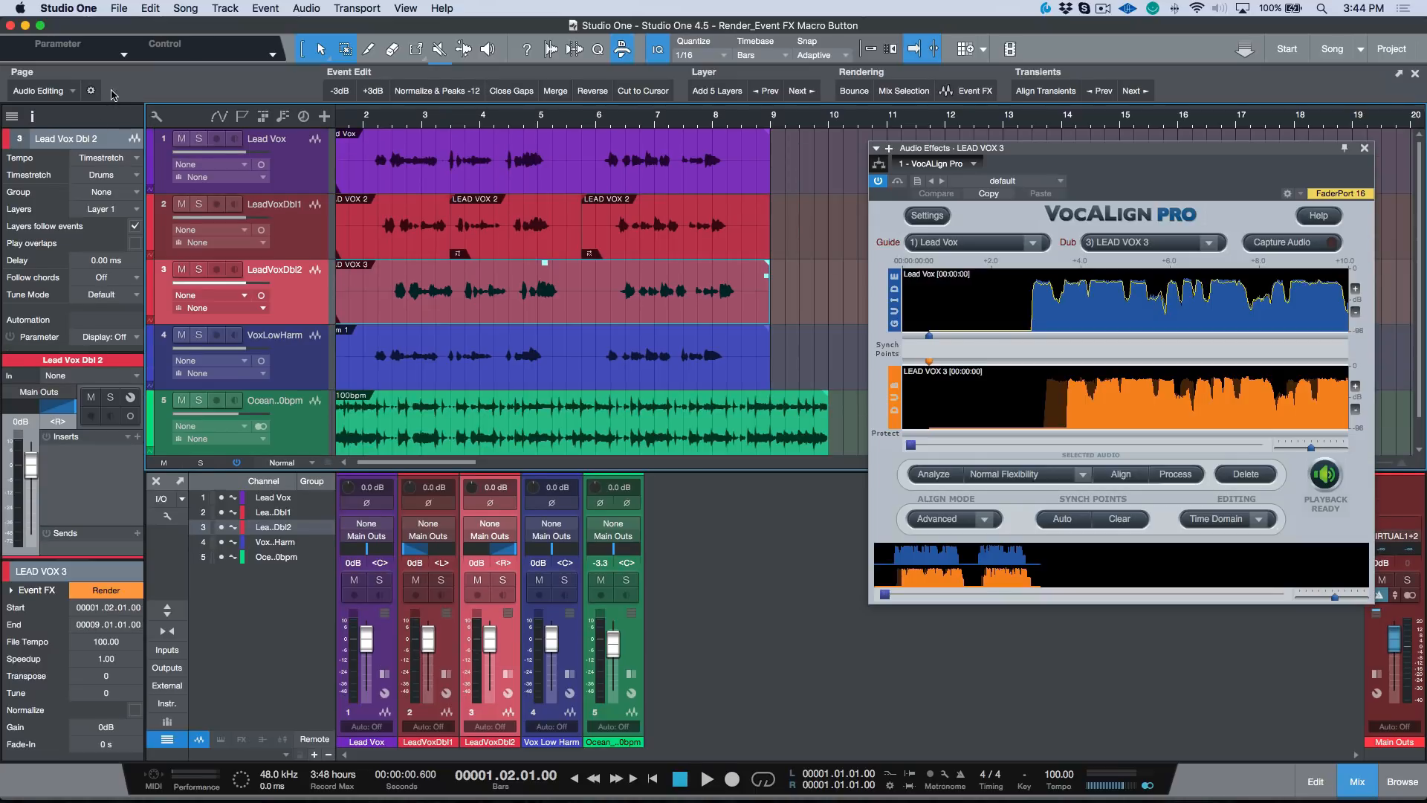
mouse_move(74, 135)
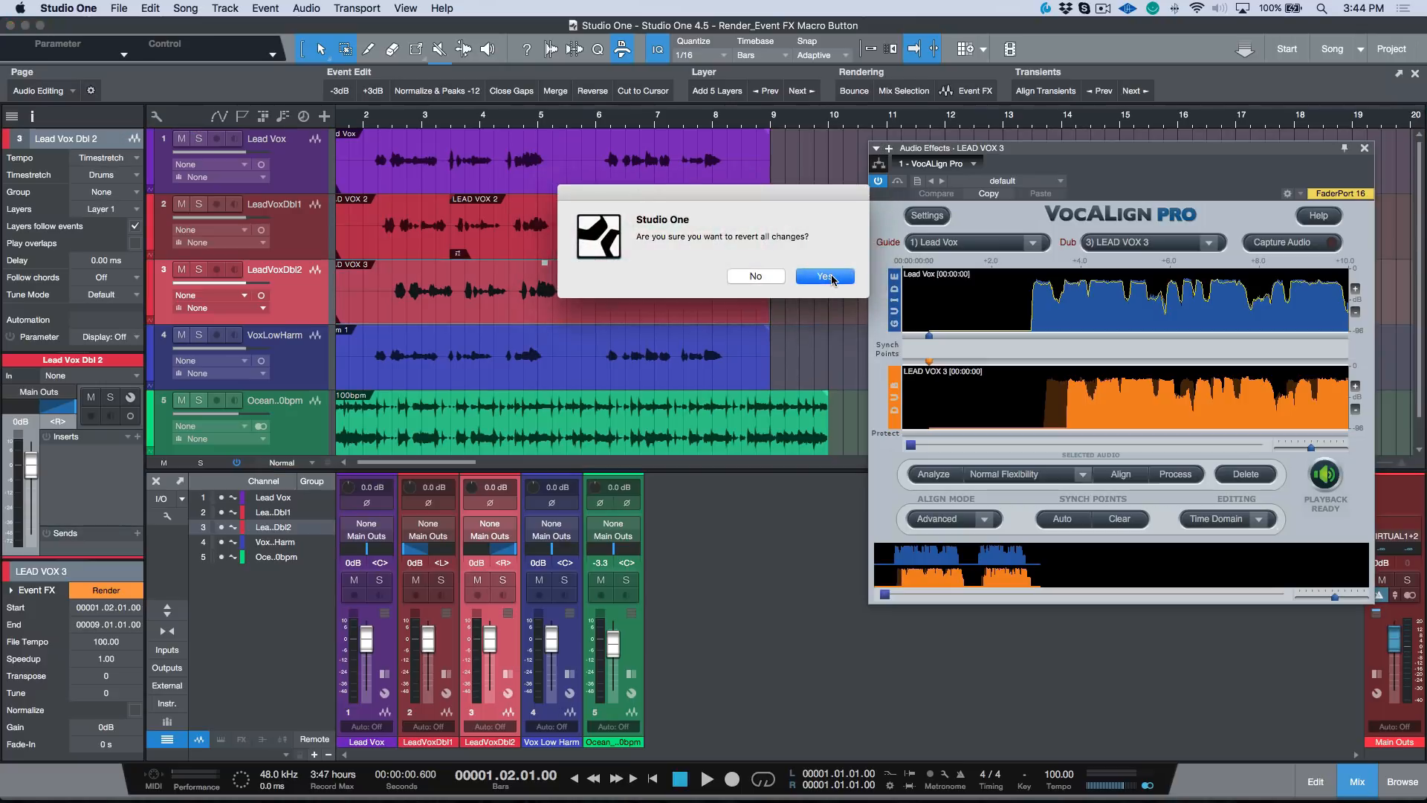
Step: Confirm reverting all changes and switch the macro page to Audio Editing
click(822, 276)
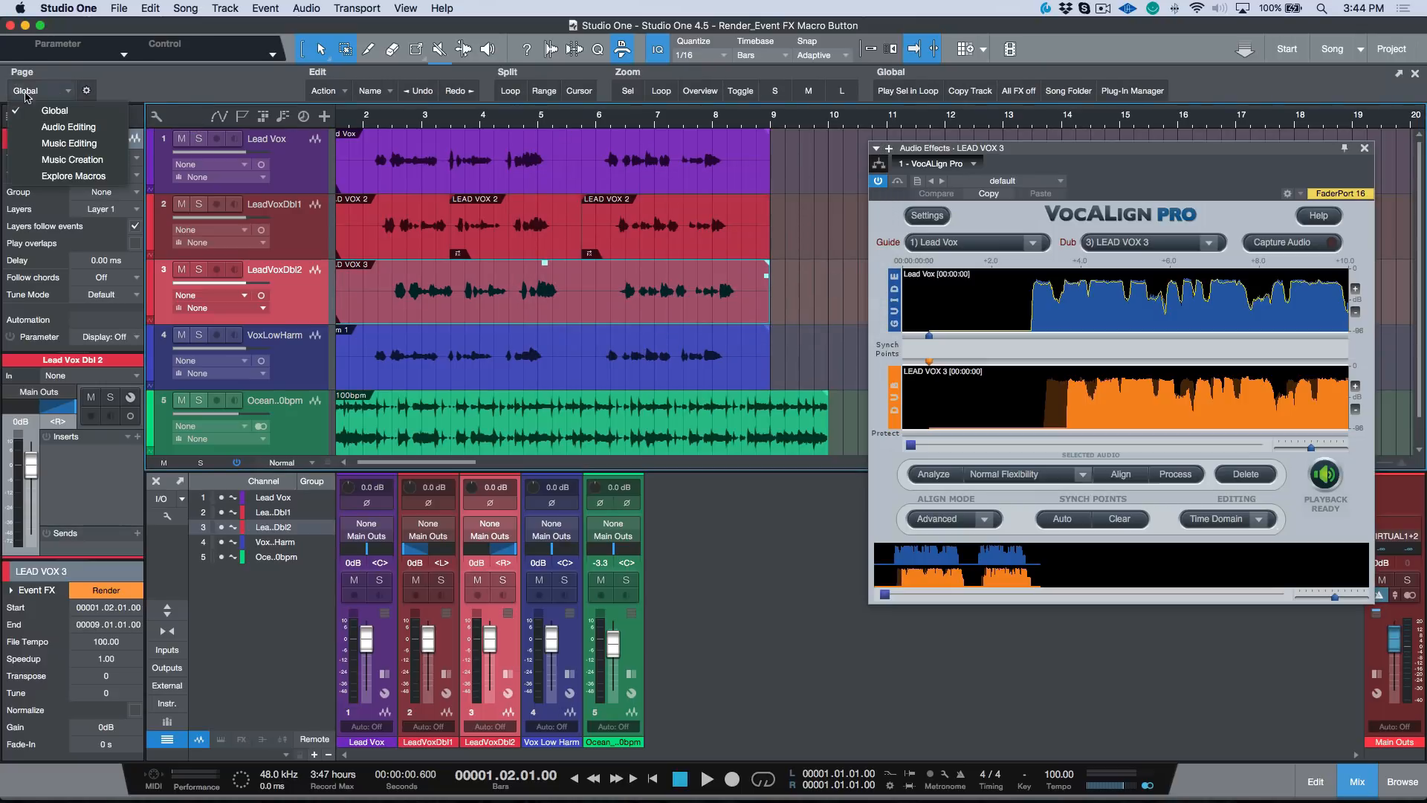
click(70, 126)
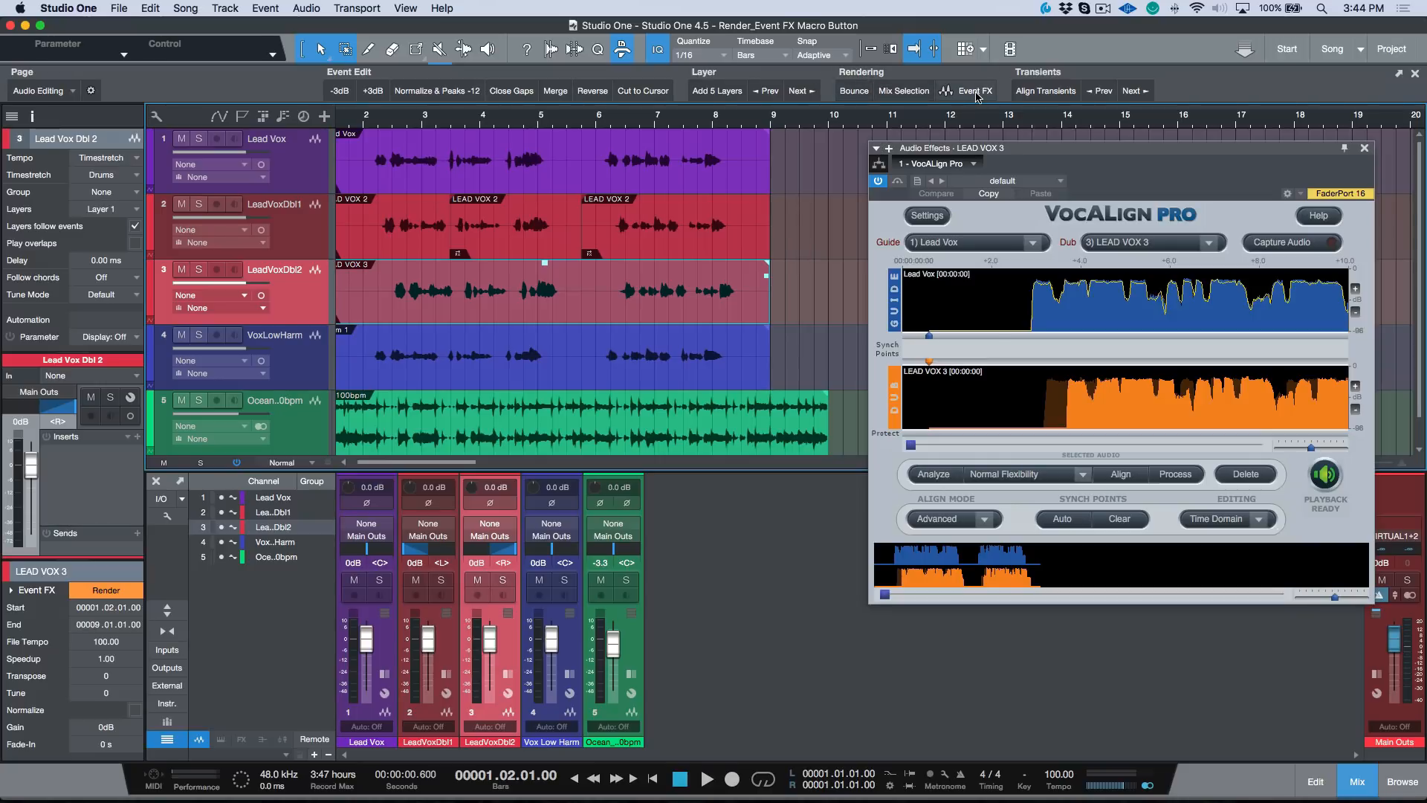
mouse_move(975, 91)
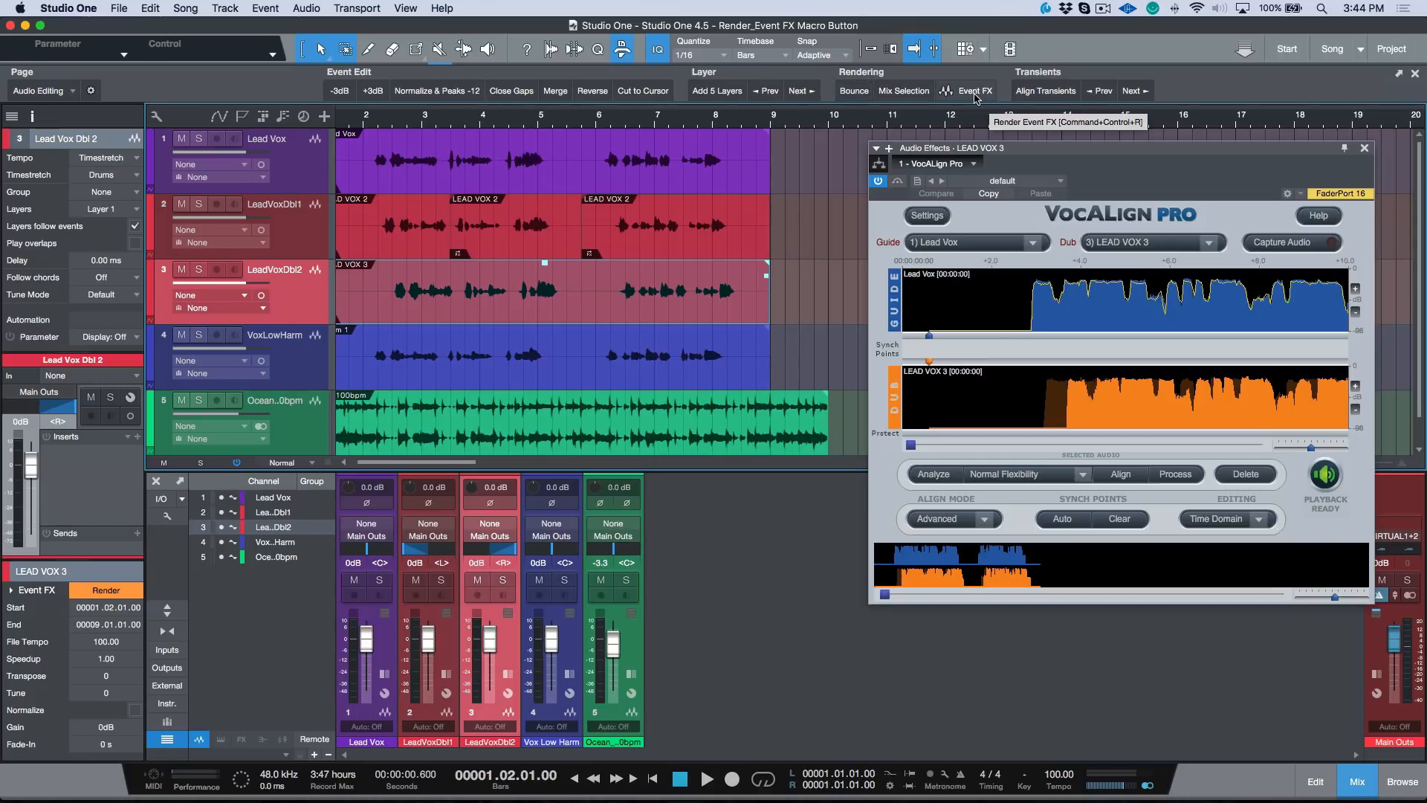
mouse_move(789, 245)
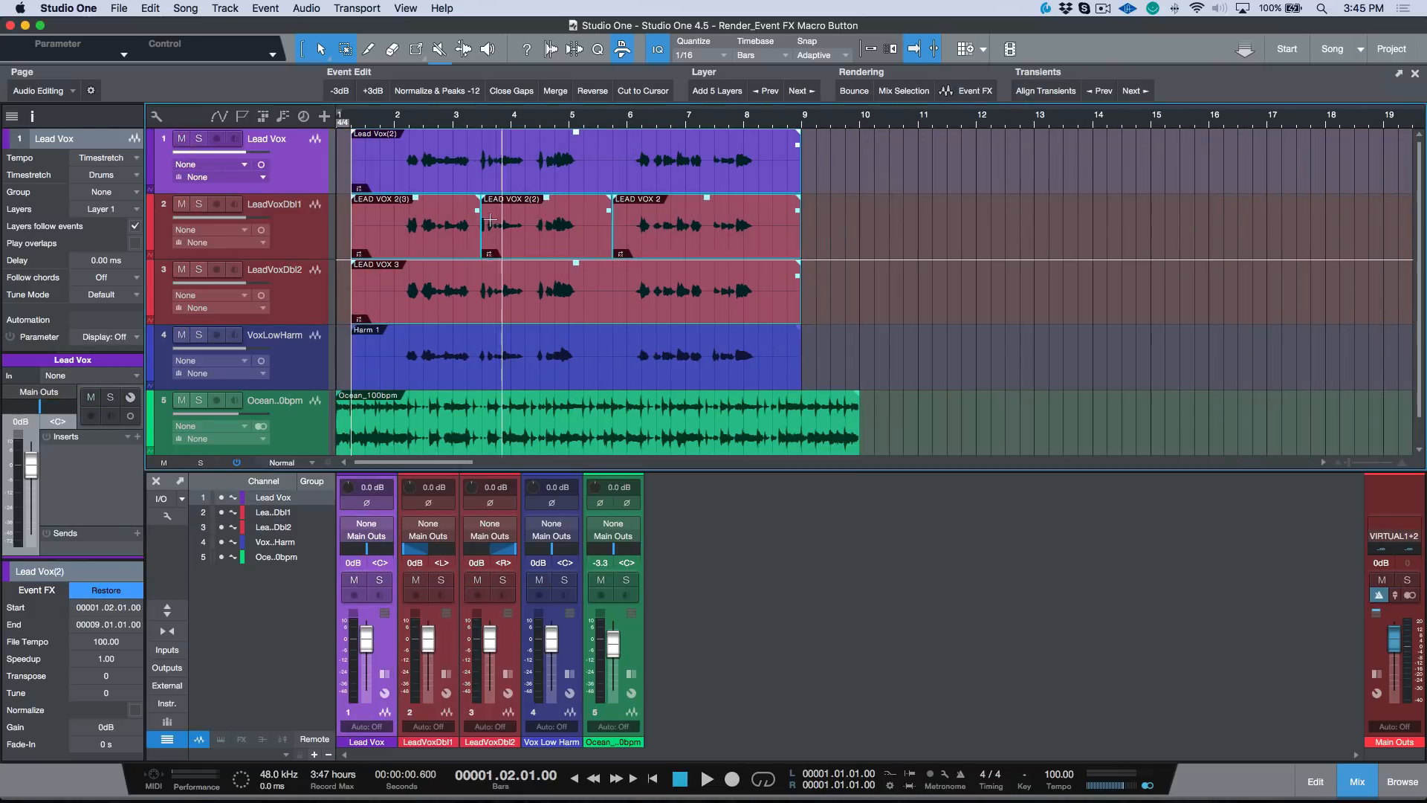
mouse_move(419, 240)
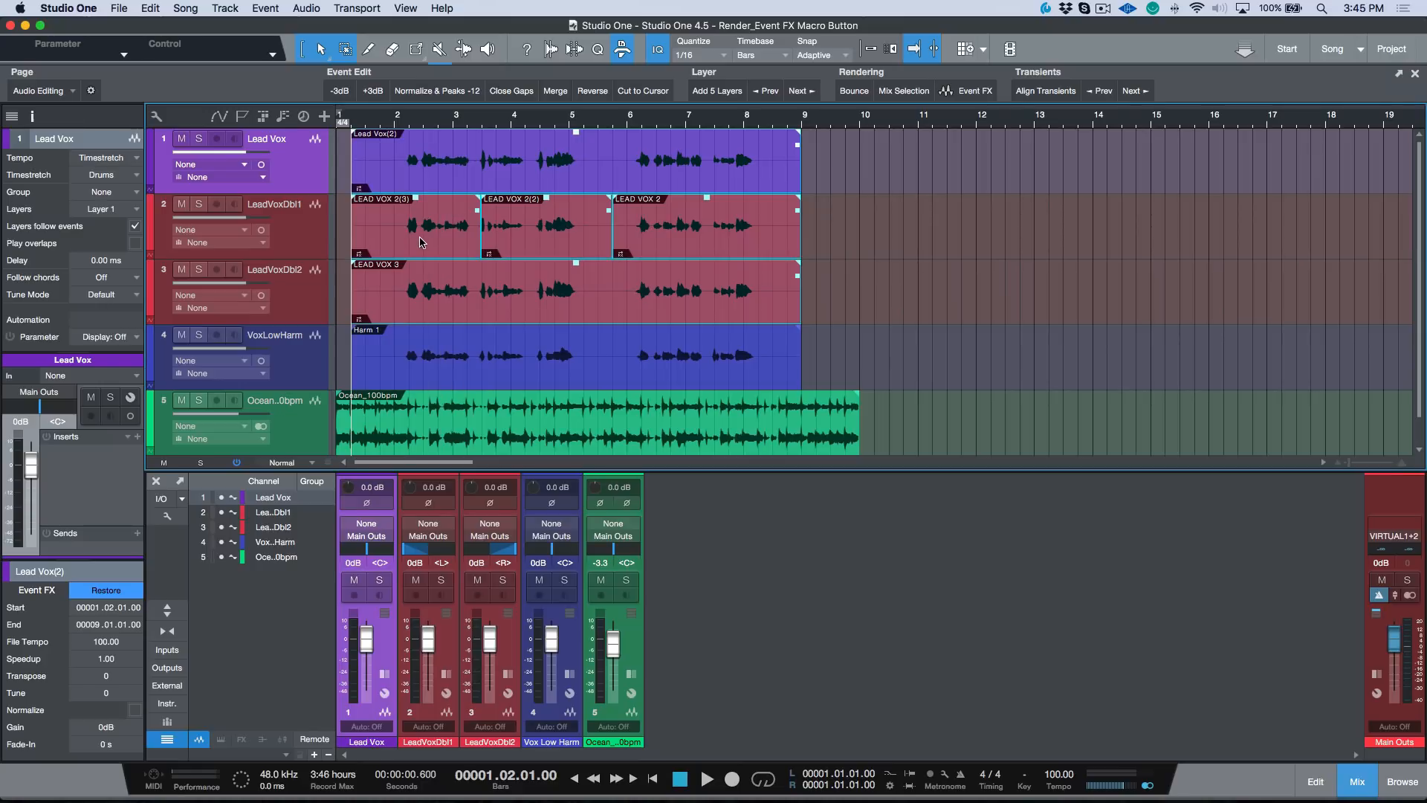
mouse_move(459, 283)
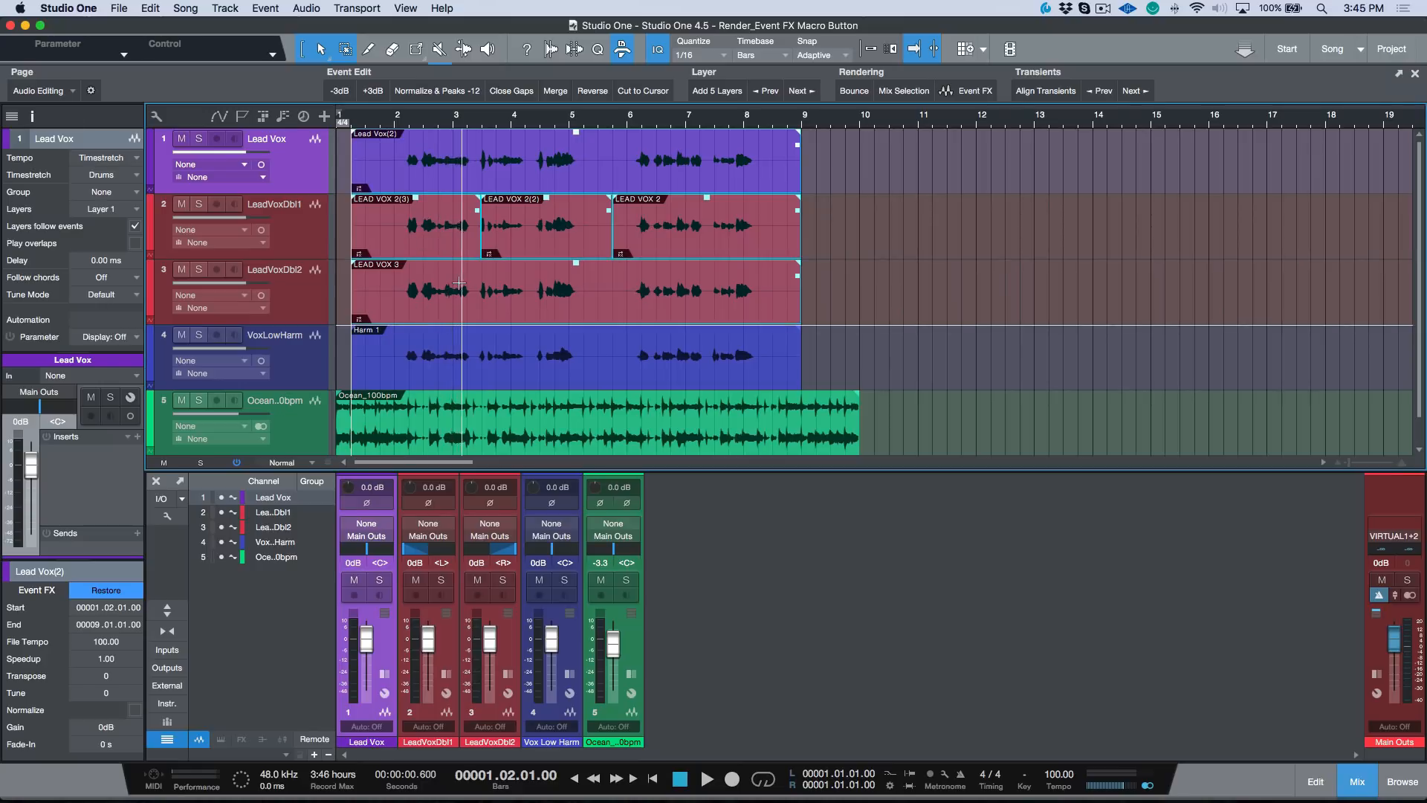
Step: Audition the rendered vocal doubles, then select the LEAD VOX 3 event
click(708, 780)
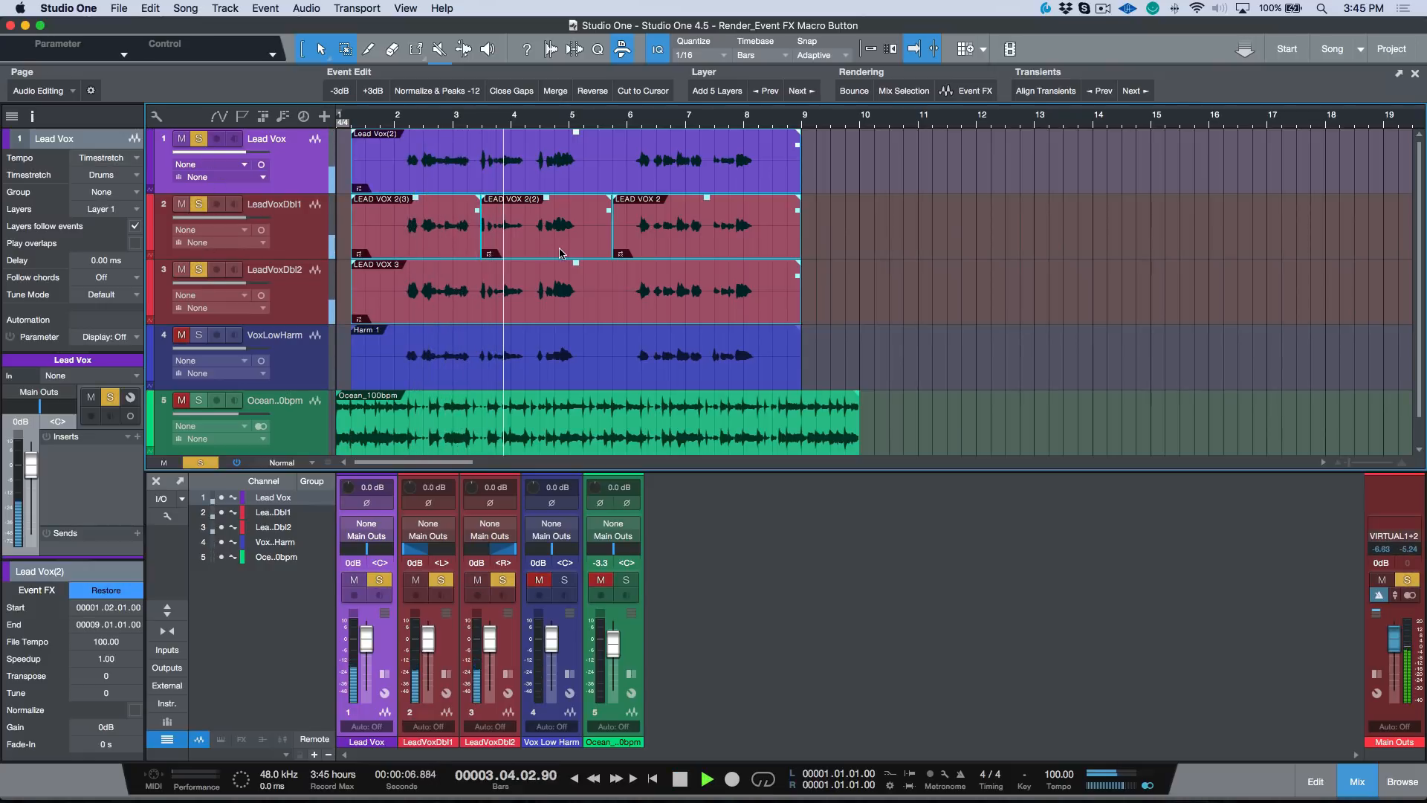
click(679, 779)
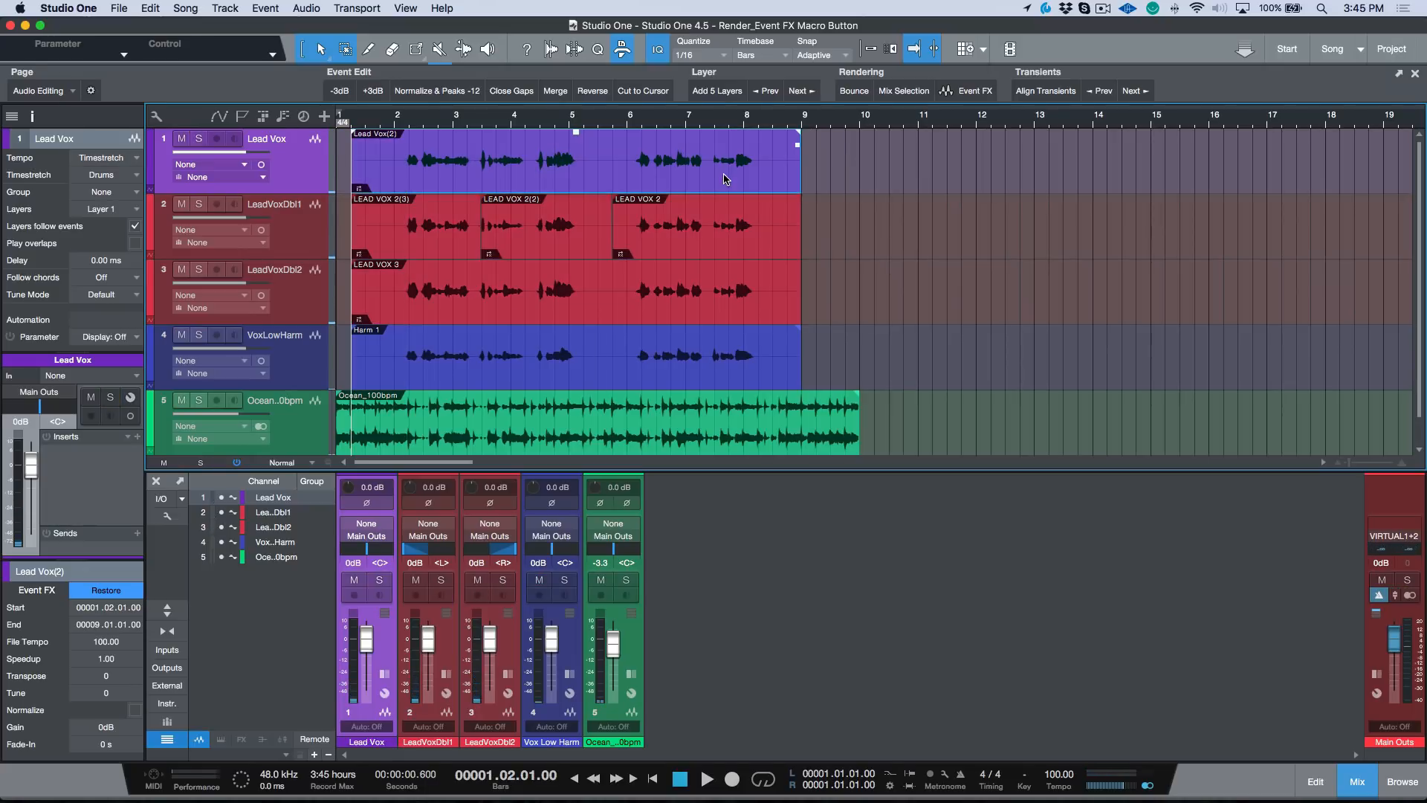
mouse_move(707, 182)
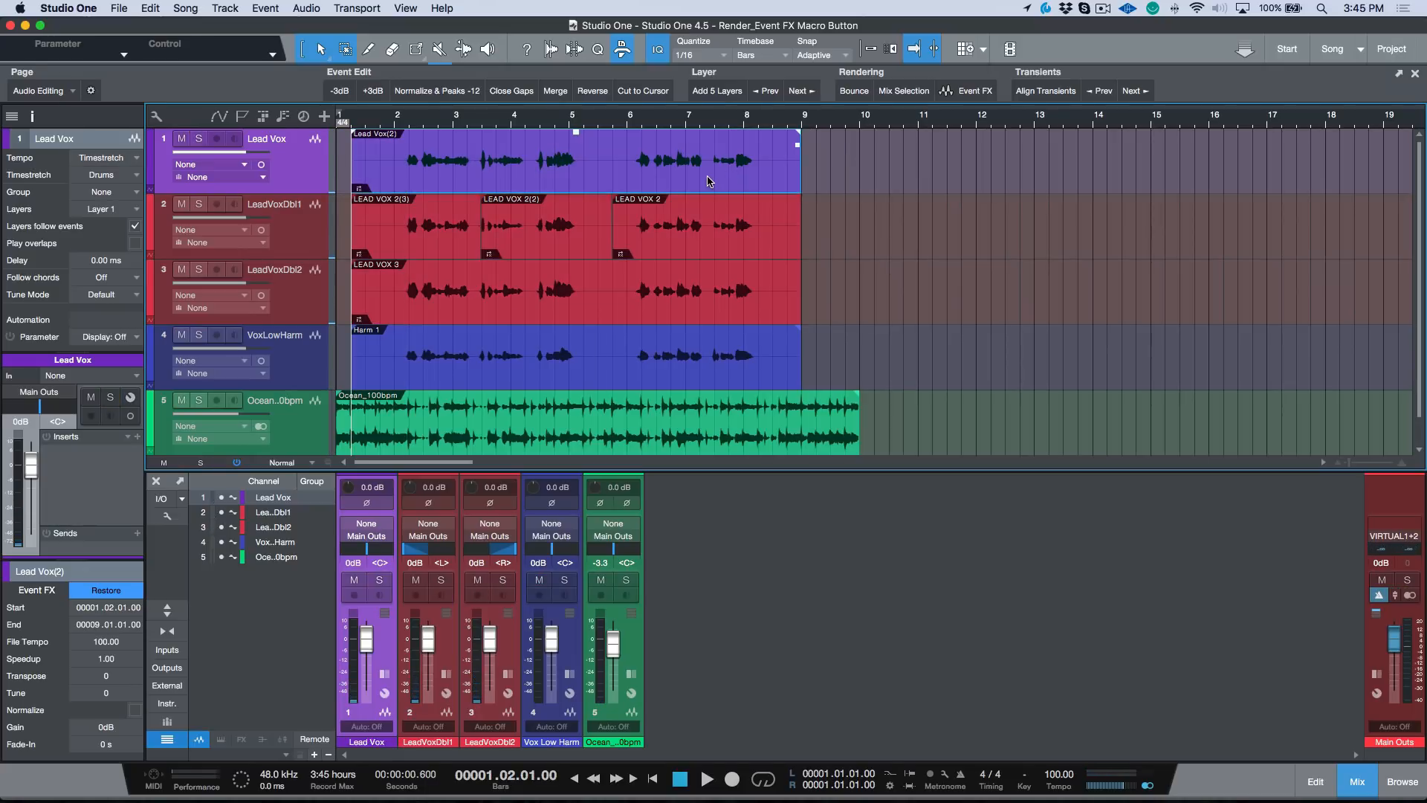
click(575, 292)
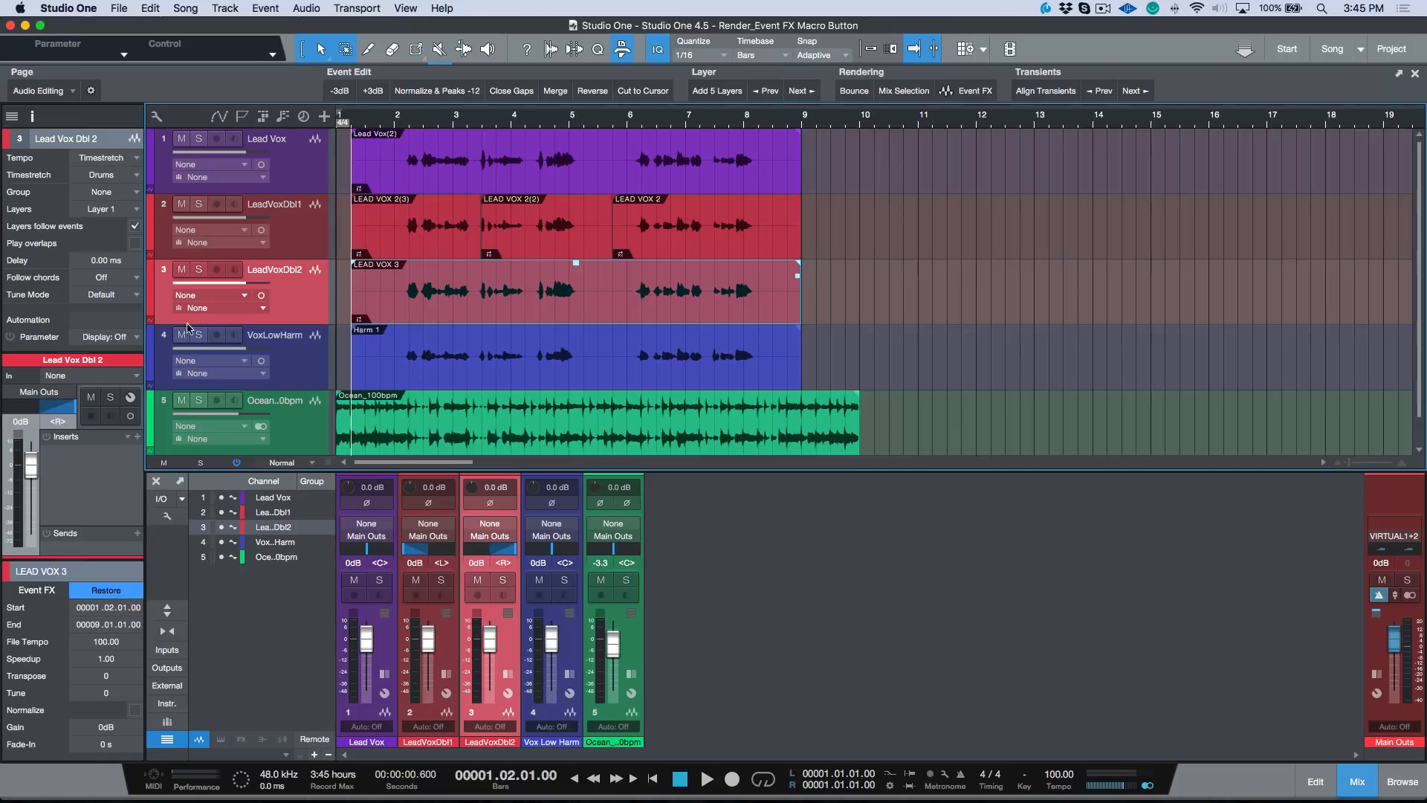
Step: In Keyboard Shortcuts preferences, search 'fx' and review the Render and Restore Event FX assignments
click(67, 8)
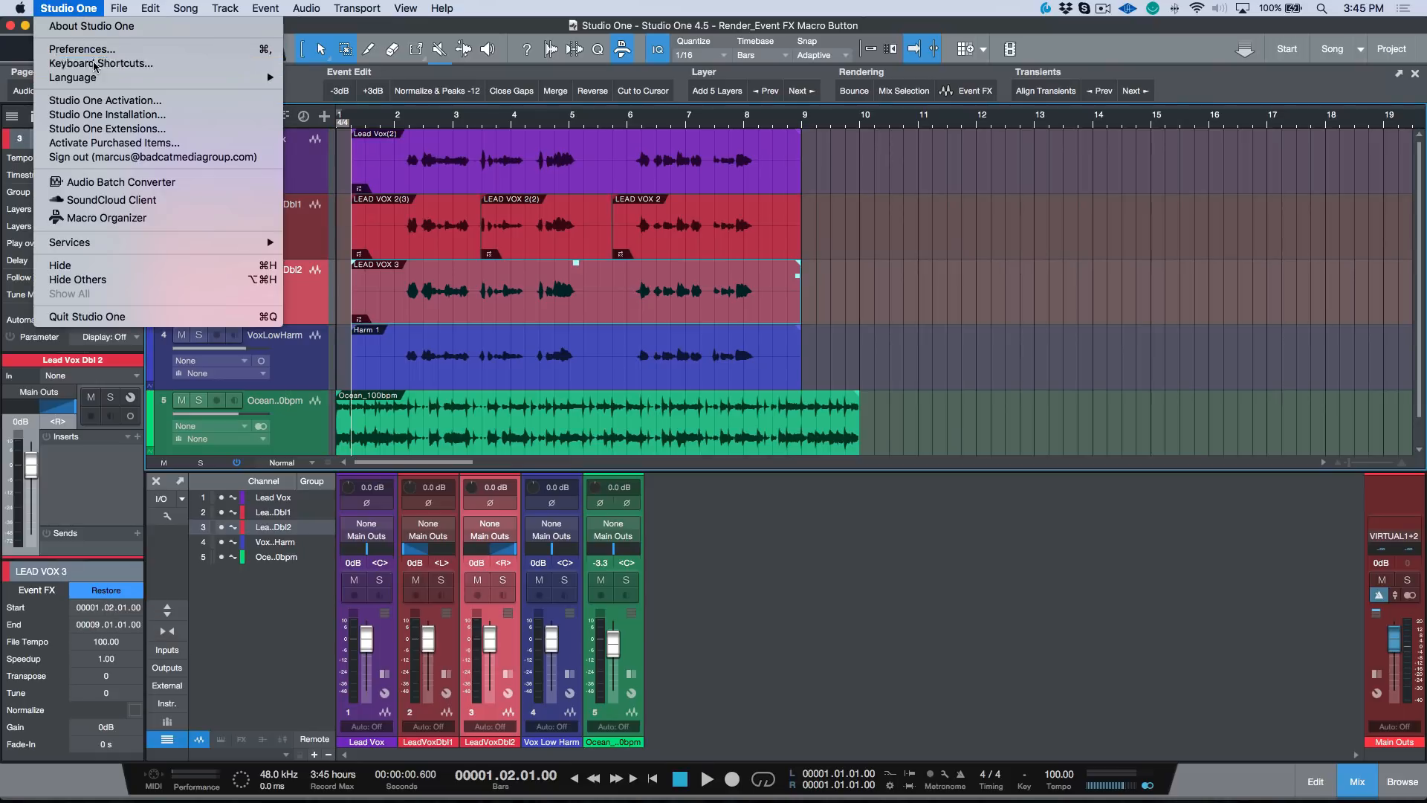
click(80, 48)
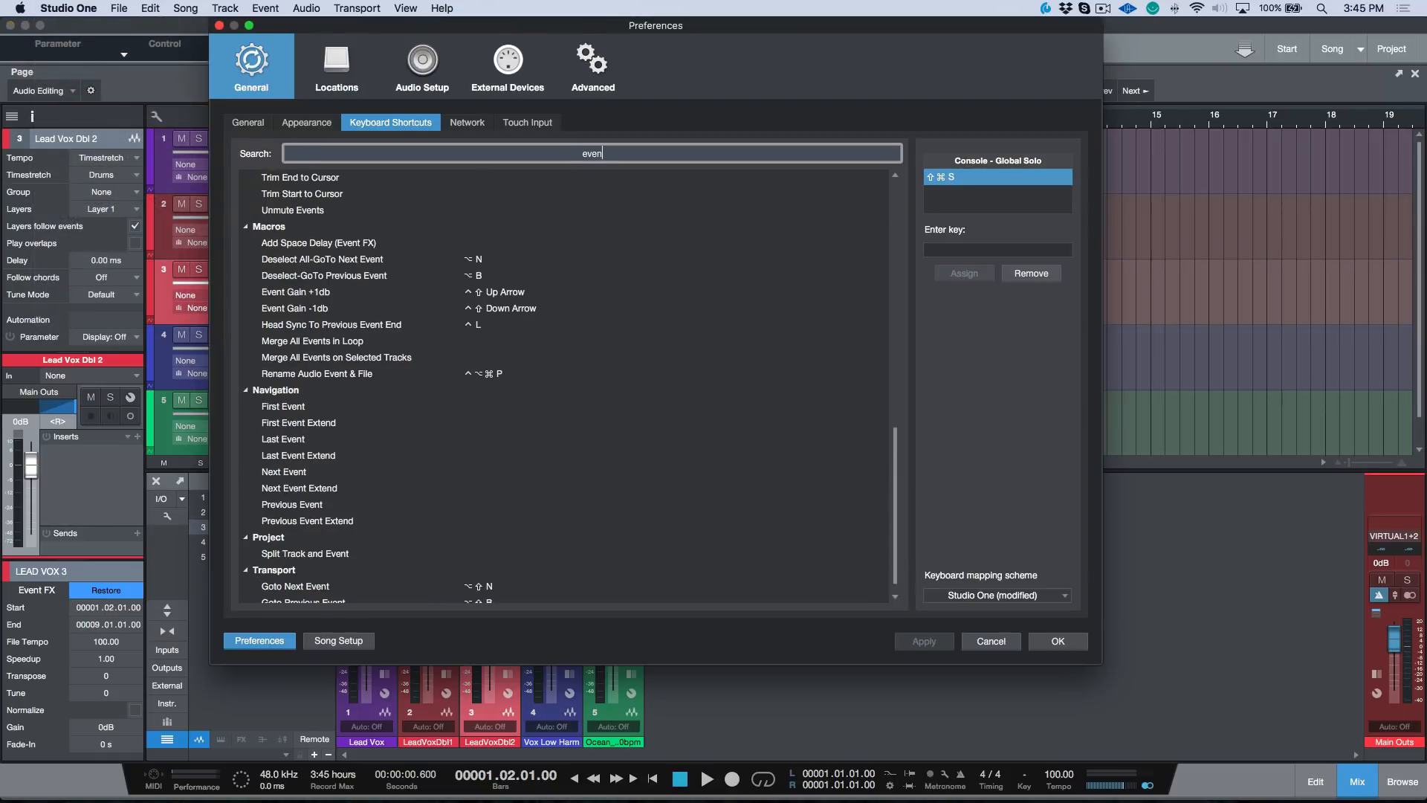
text(fx)
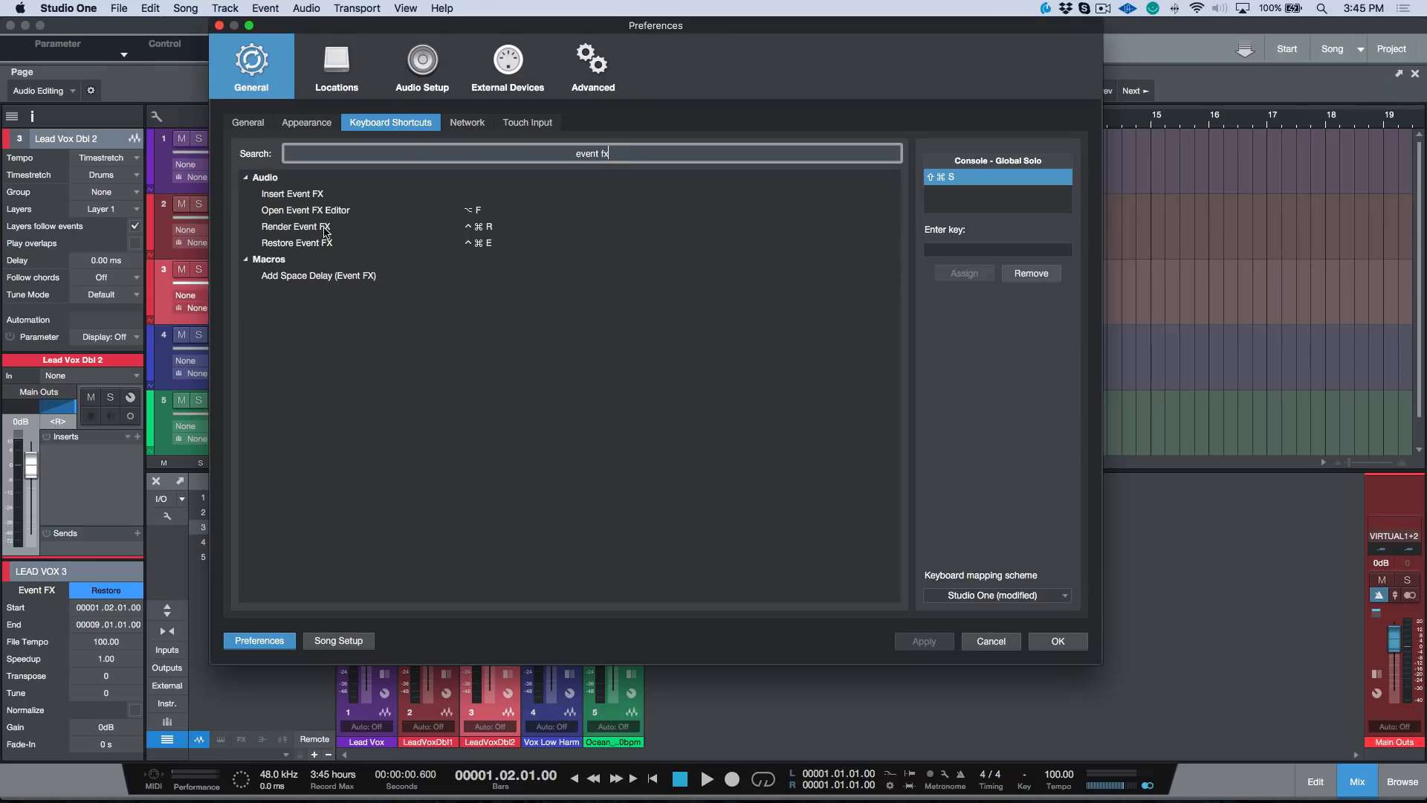
click(294, 226)
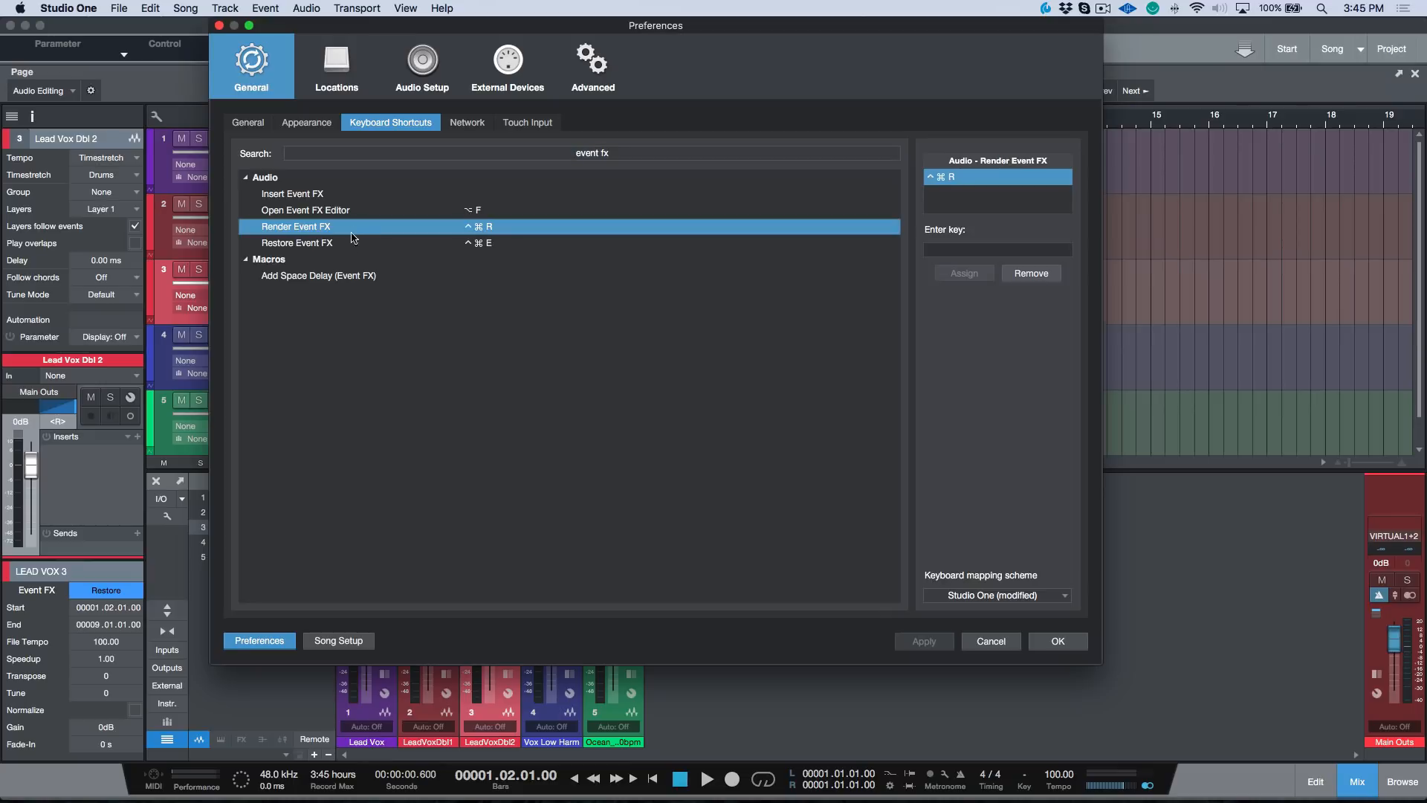
click(296, 242)
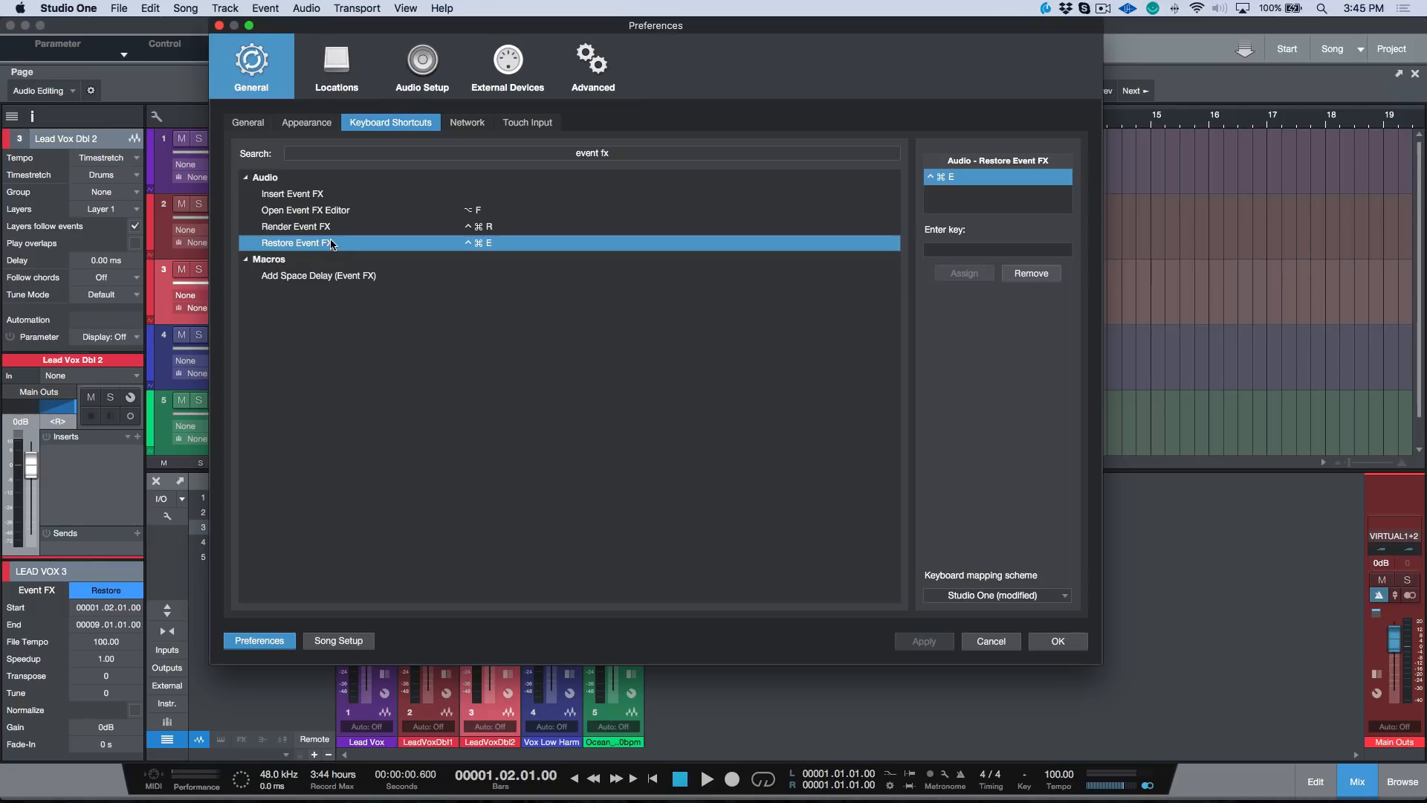
mouse_move(402, 233)
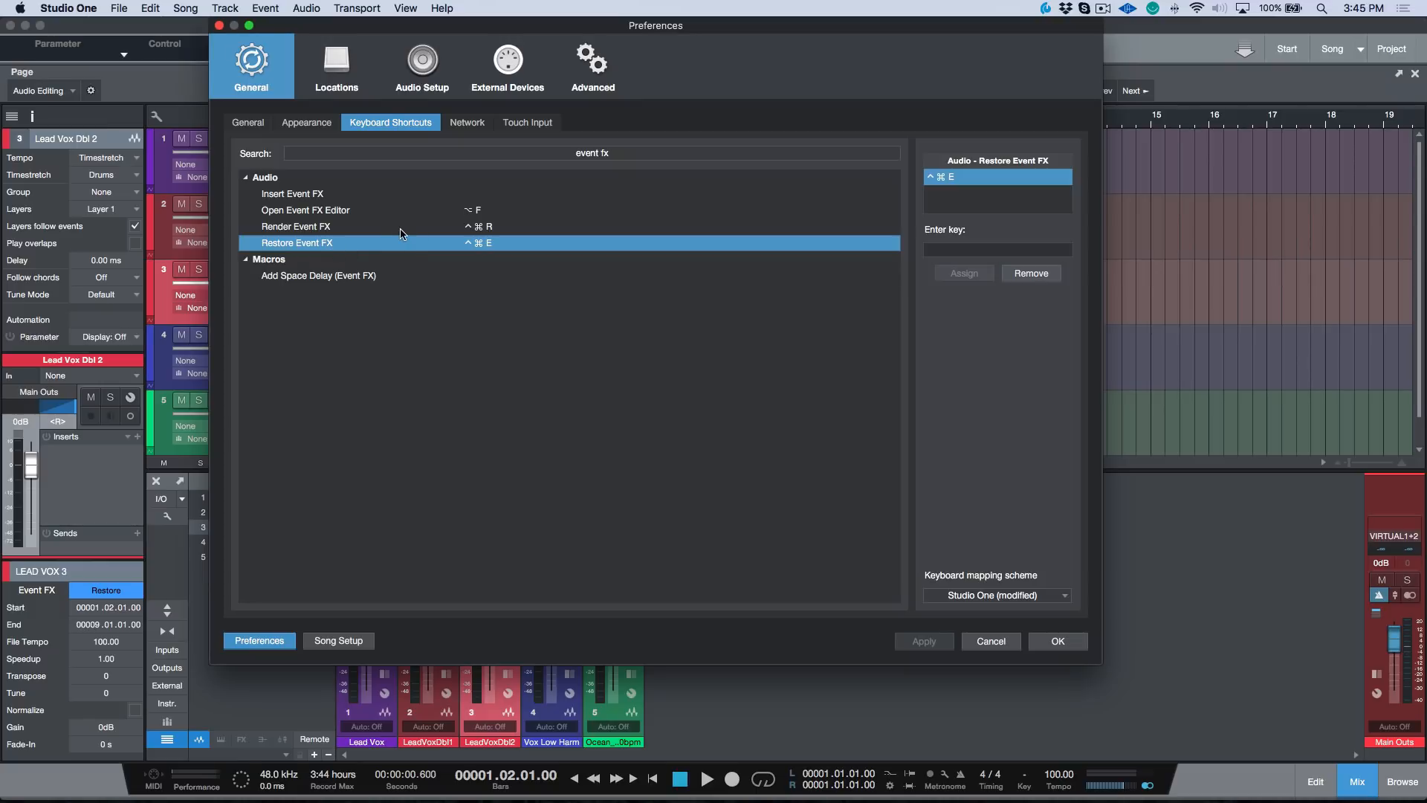
click(294, 226)
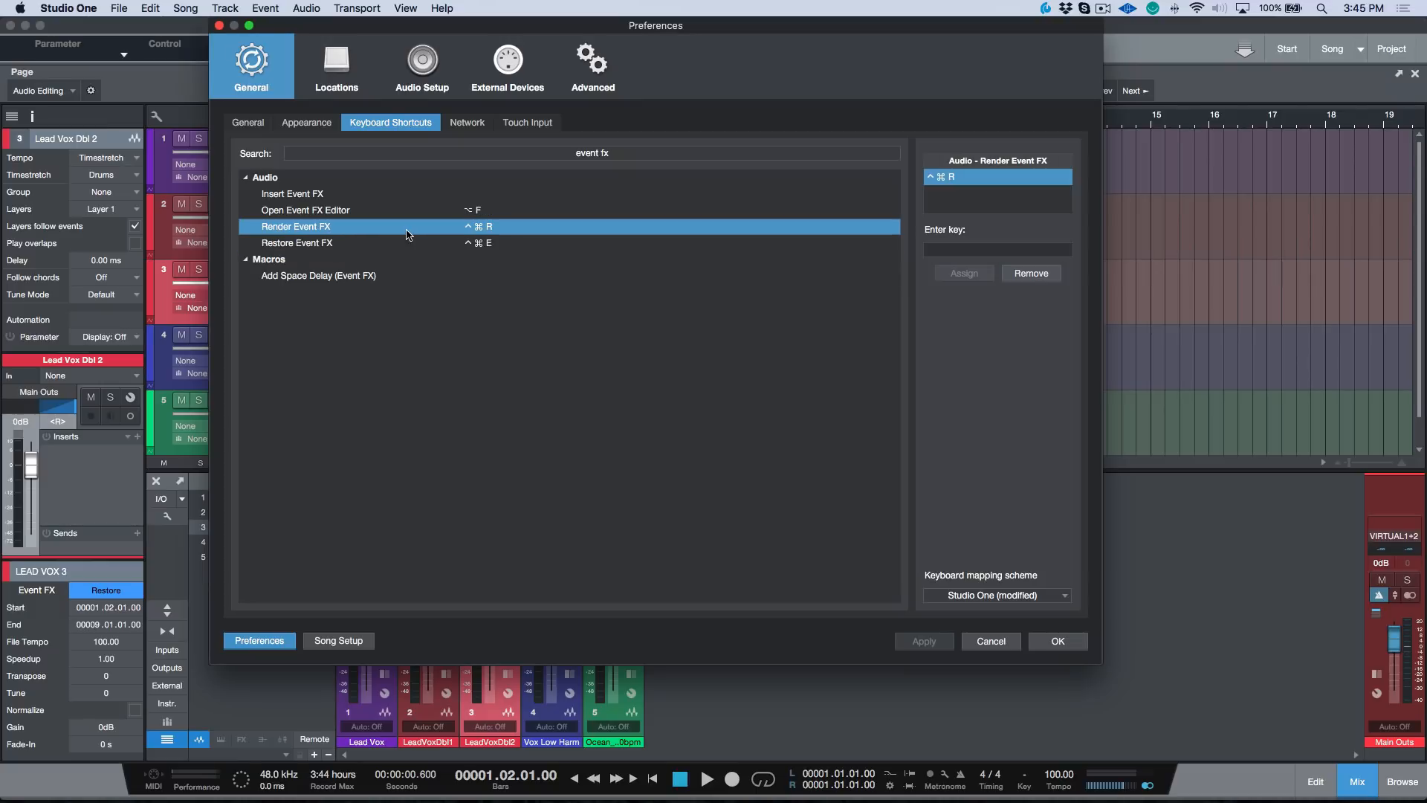
mouse_move(412, 250)
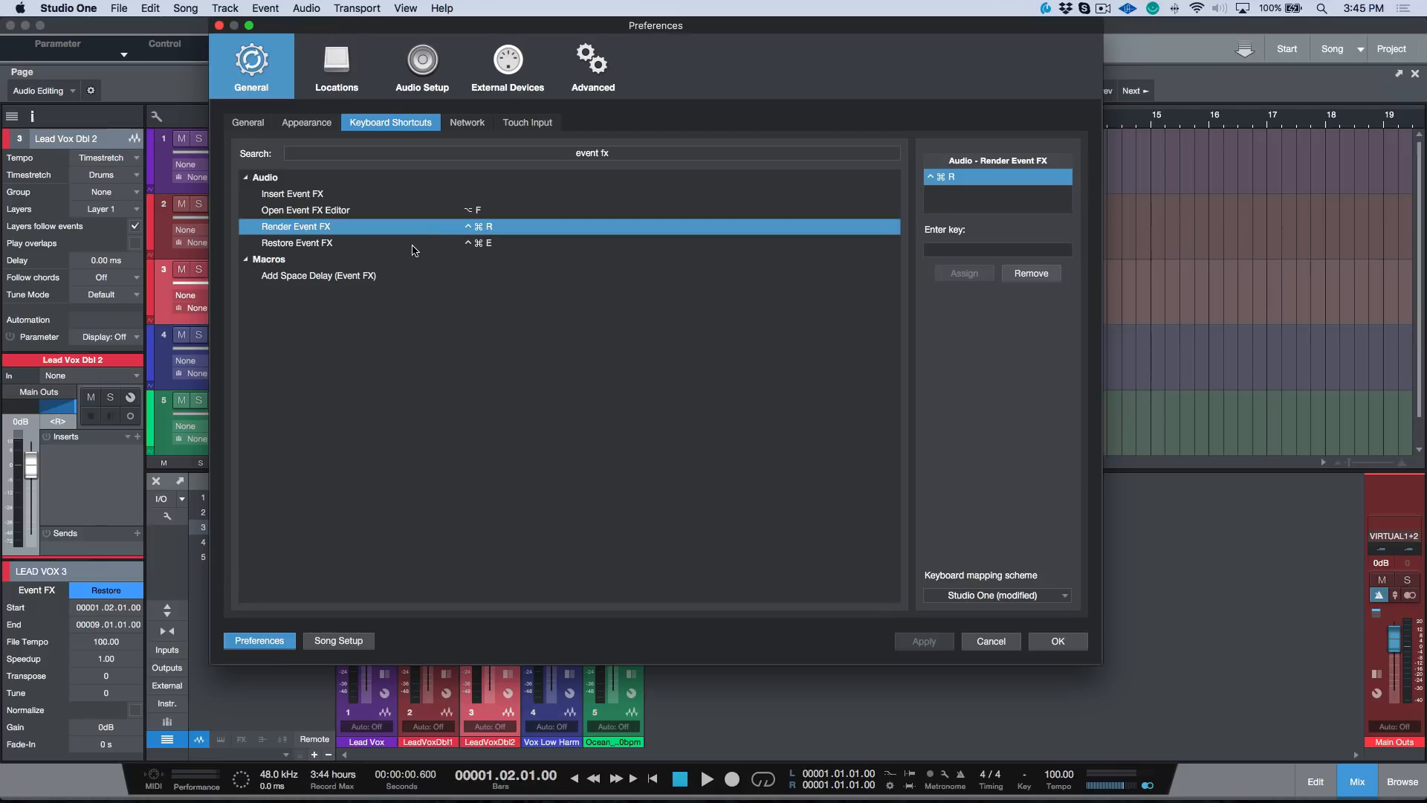
mouse_move(389, 259)
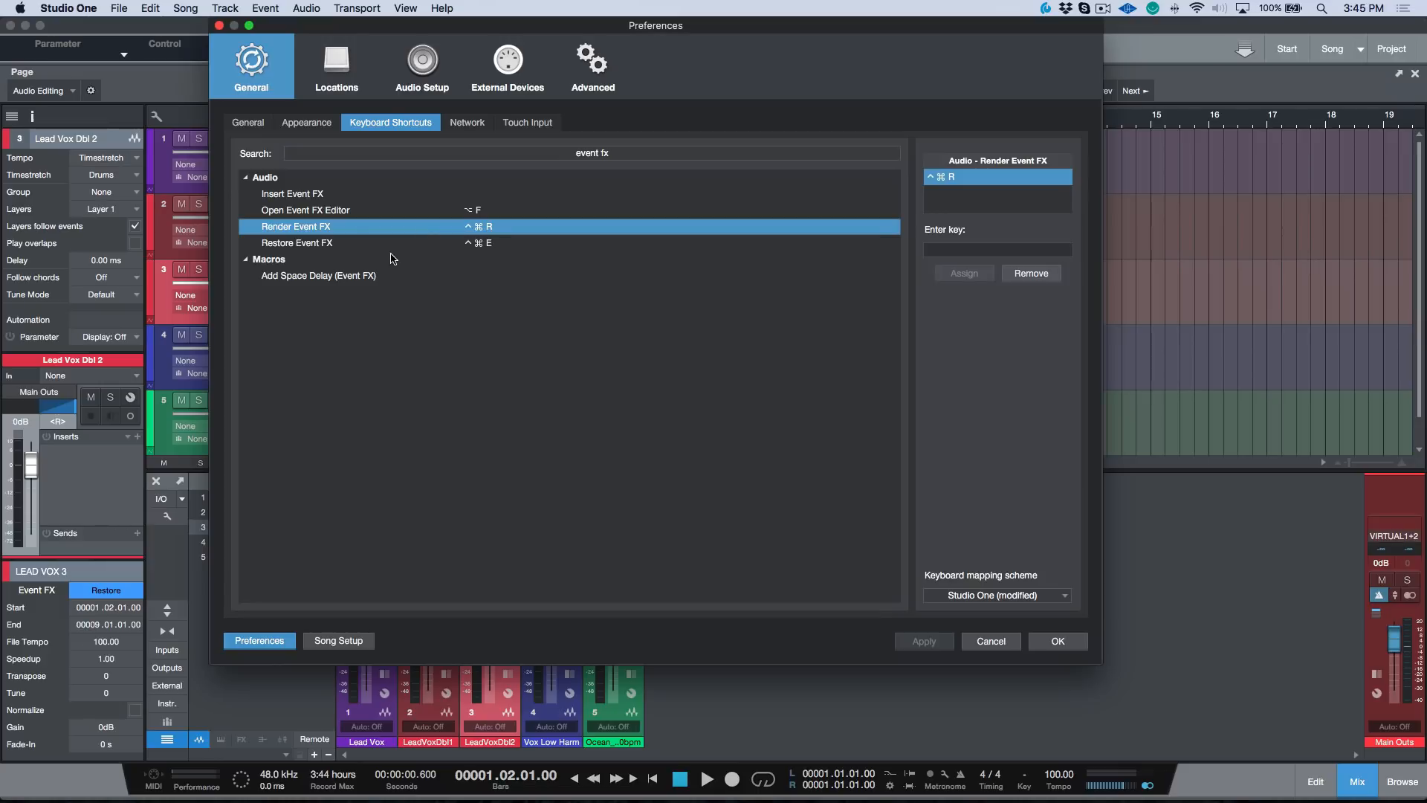
mouse_move(458, 300)
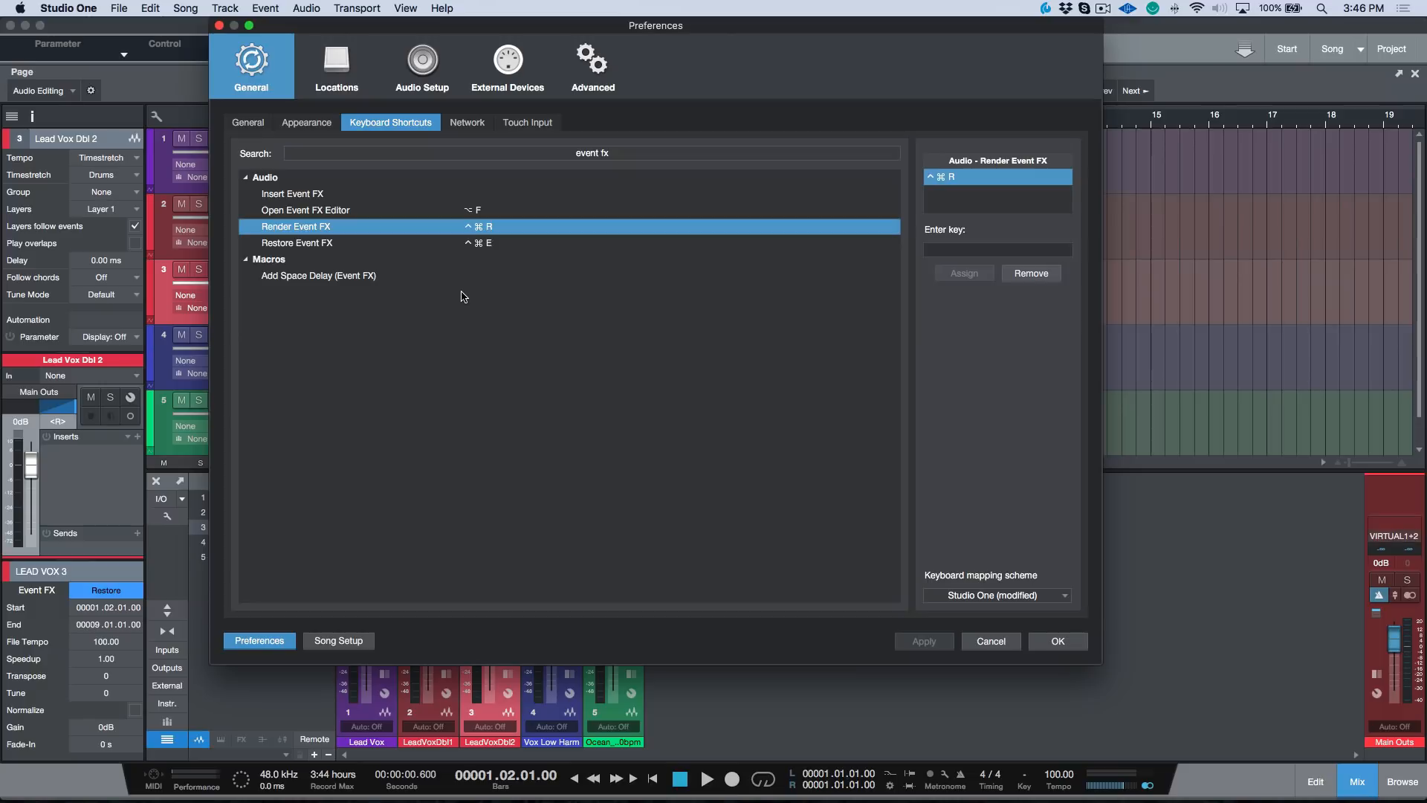
mouse_move(519, 238)
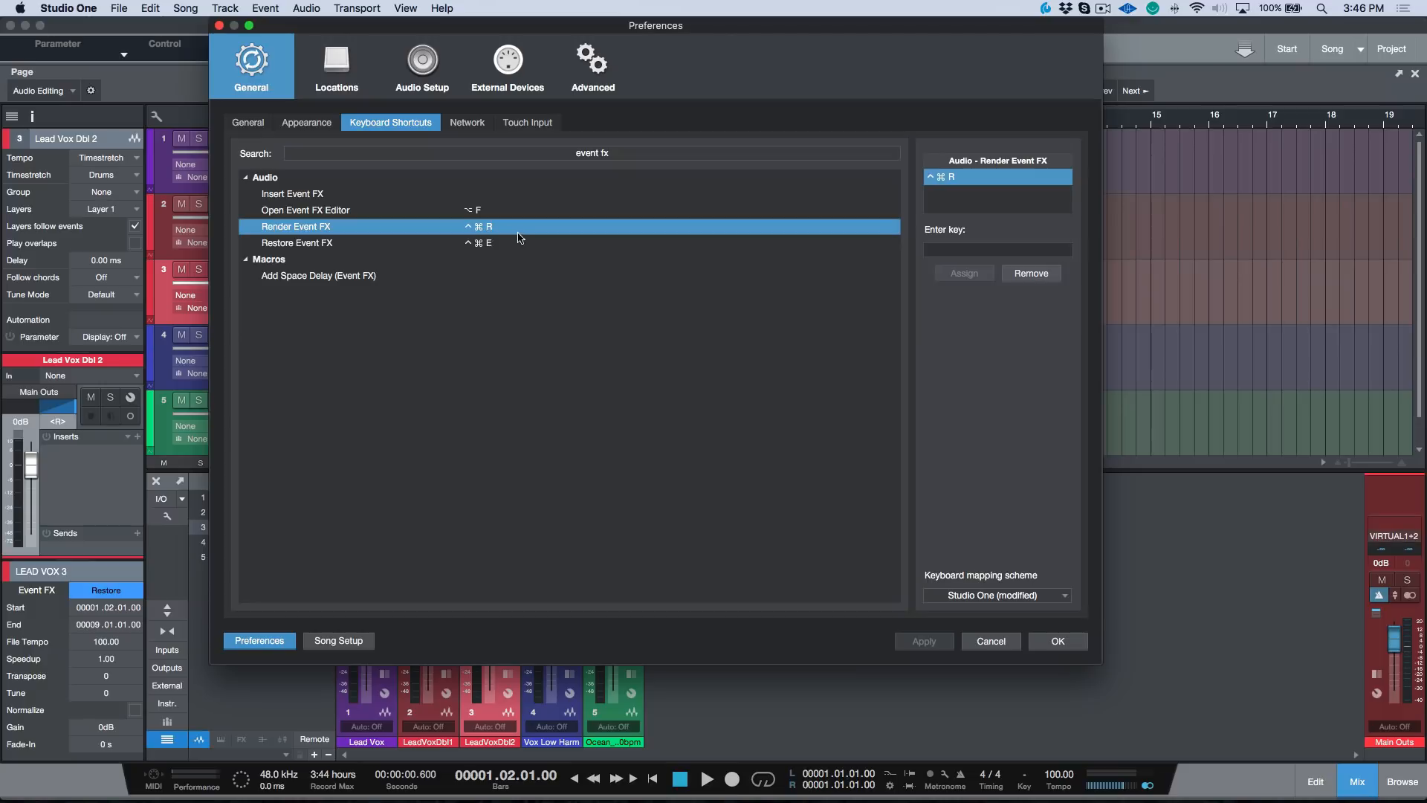
mouse_move(391, 238)
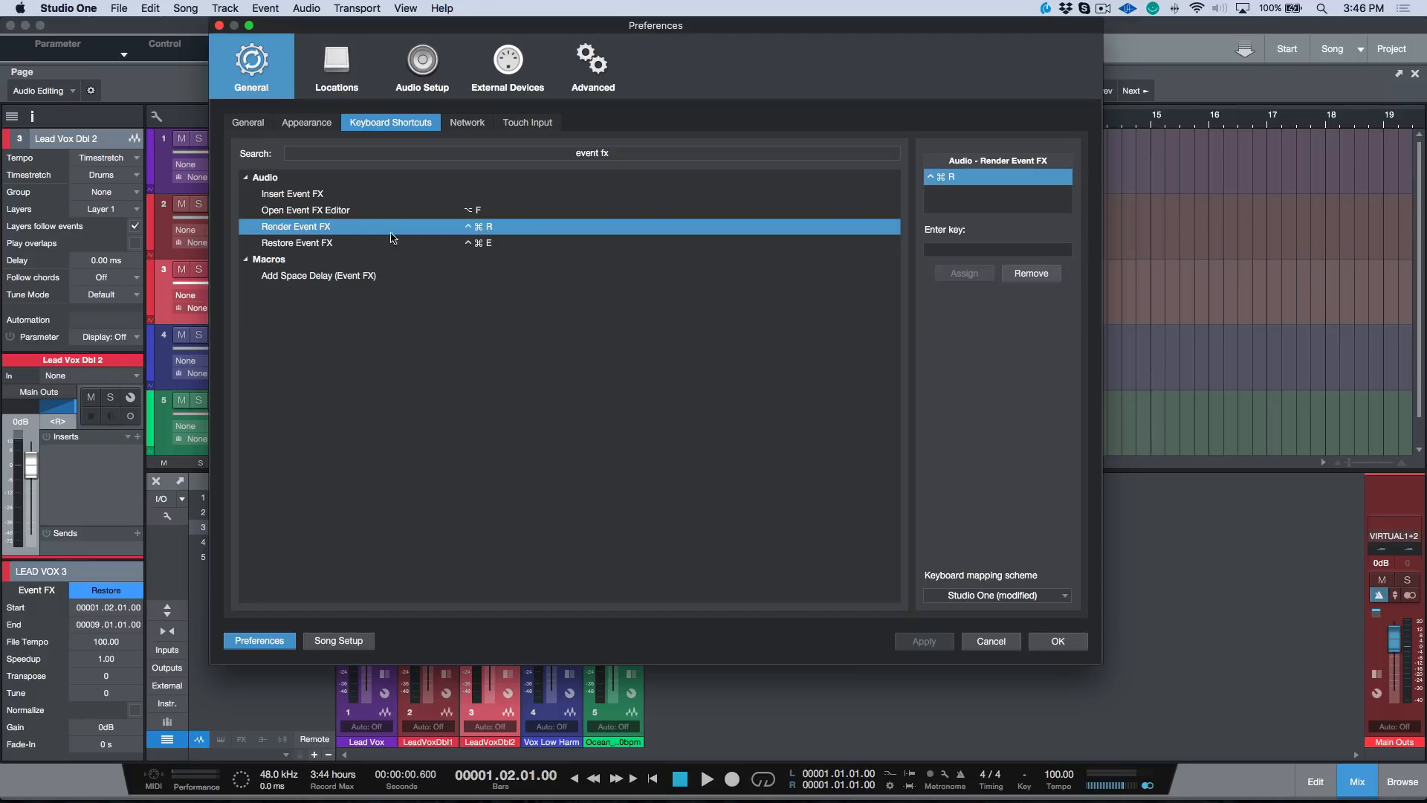
mouse_move(398, 244)
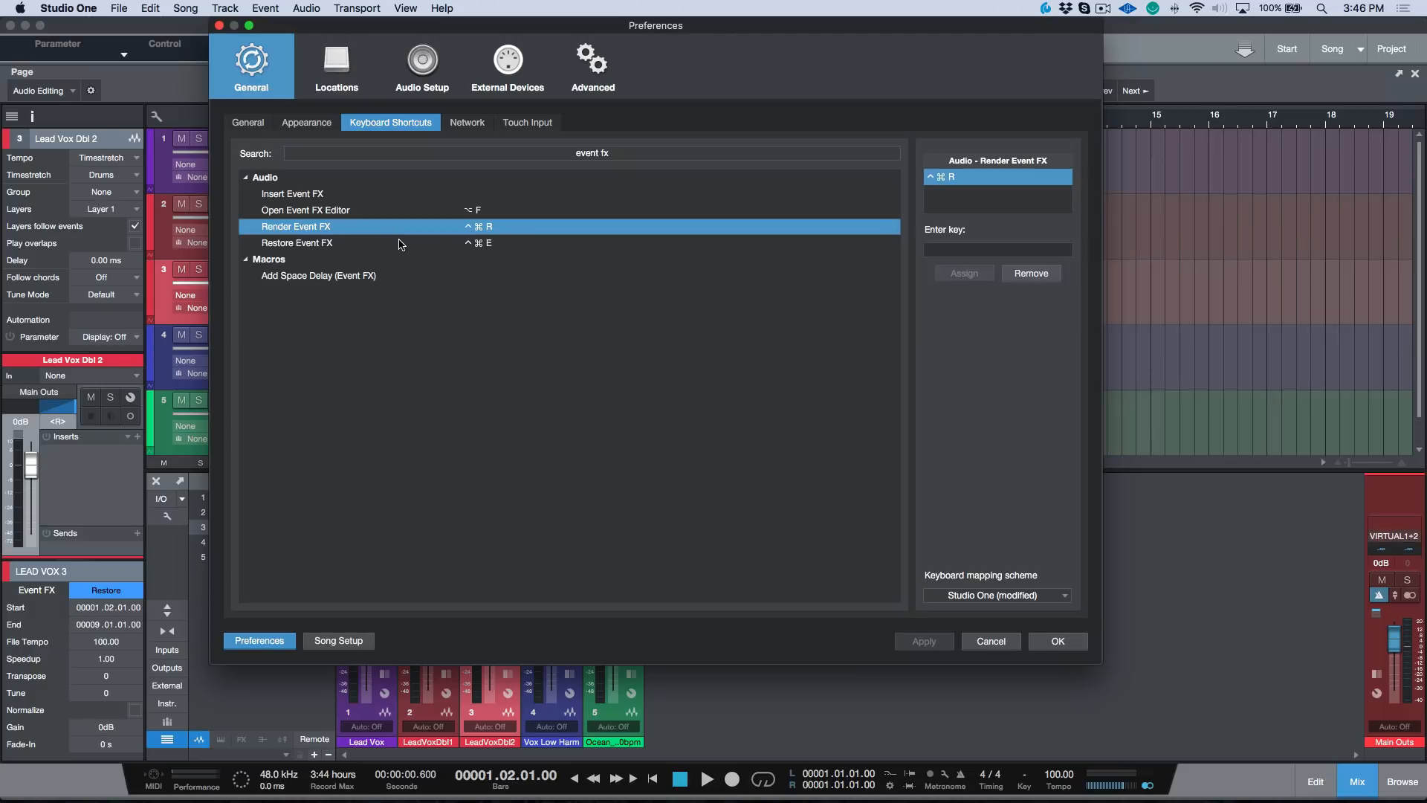
mouse_move(461, 238)
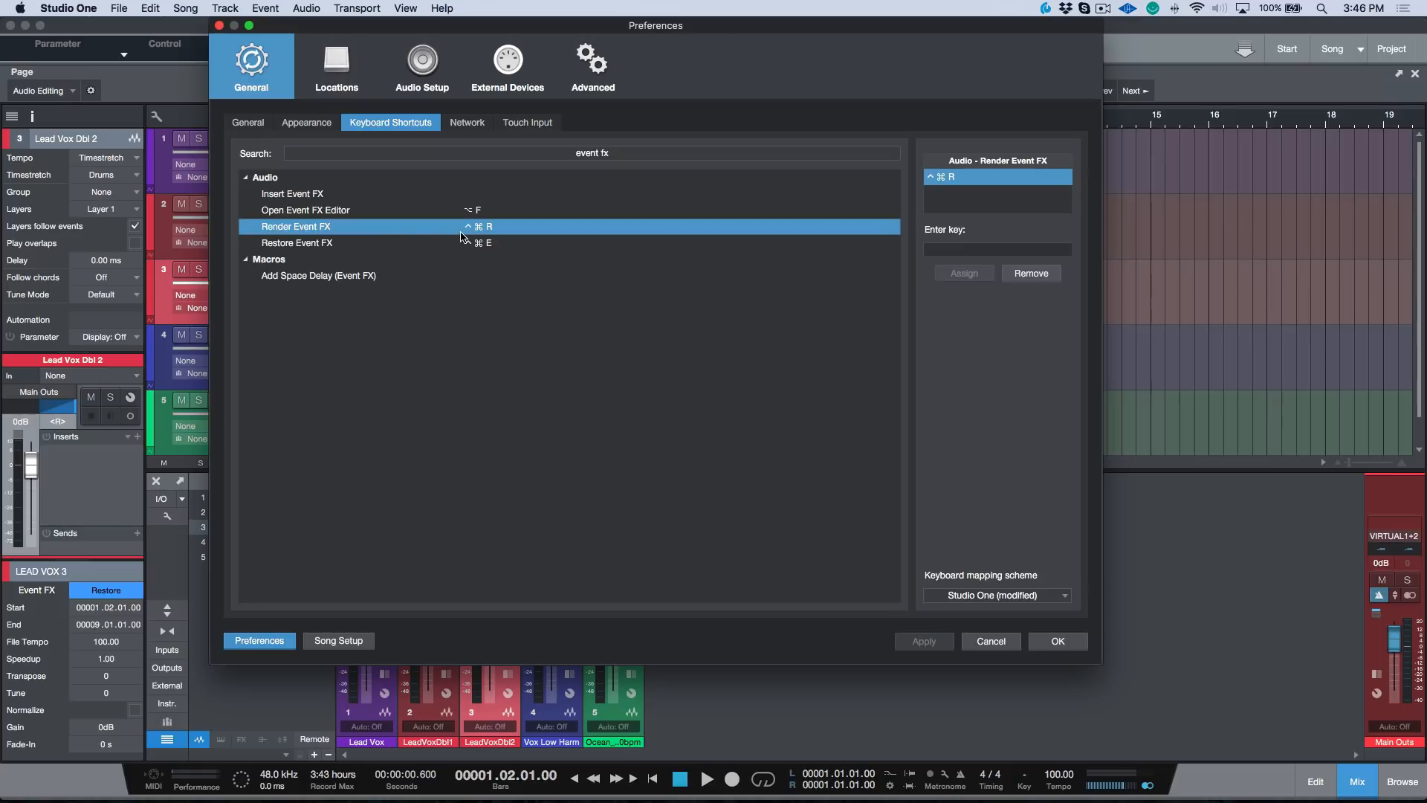
mouse_move(488, 286)
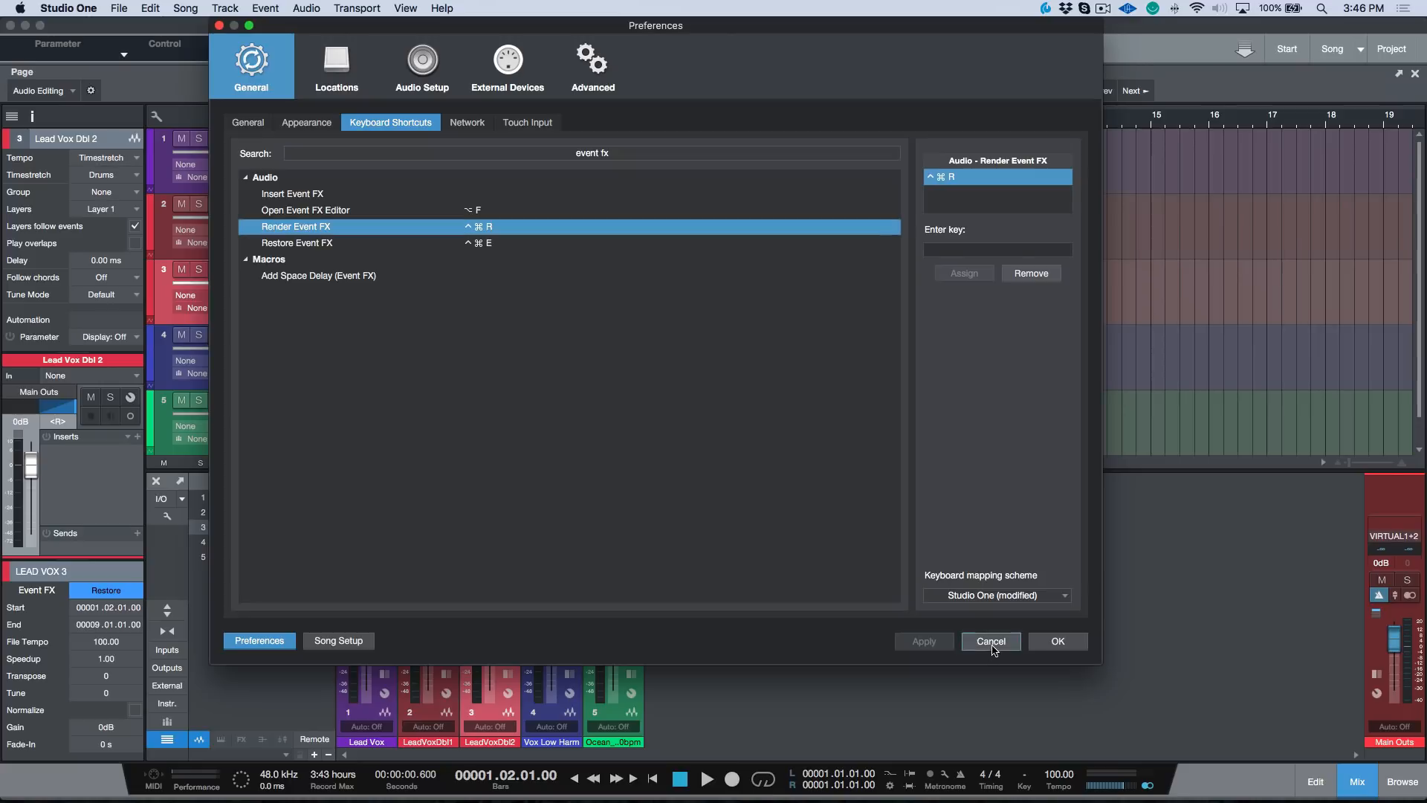
Step: Cancel out of Preferences without keeping any changes
click(990, 641)
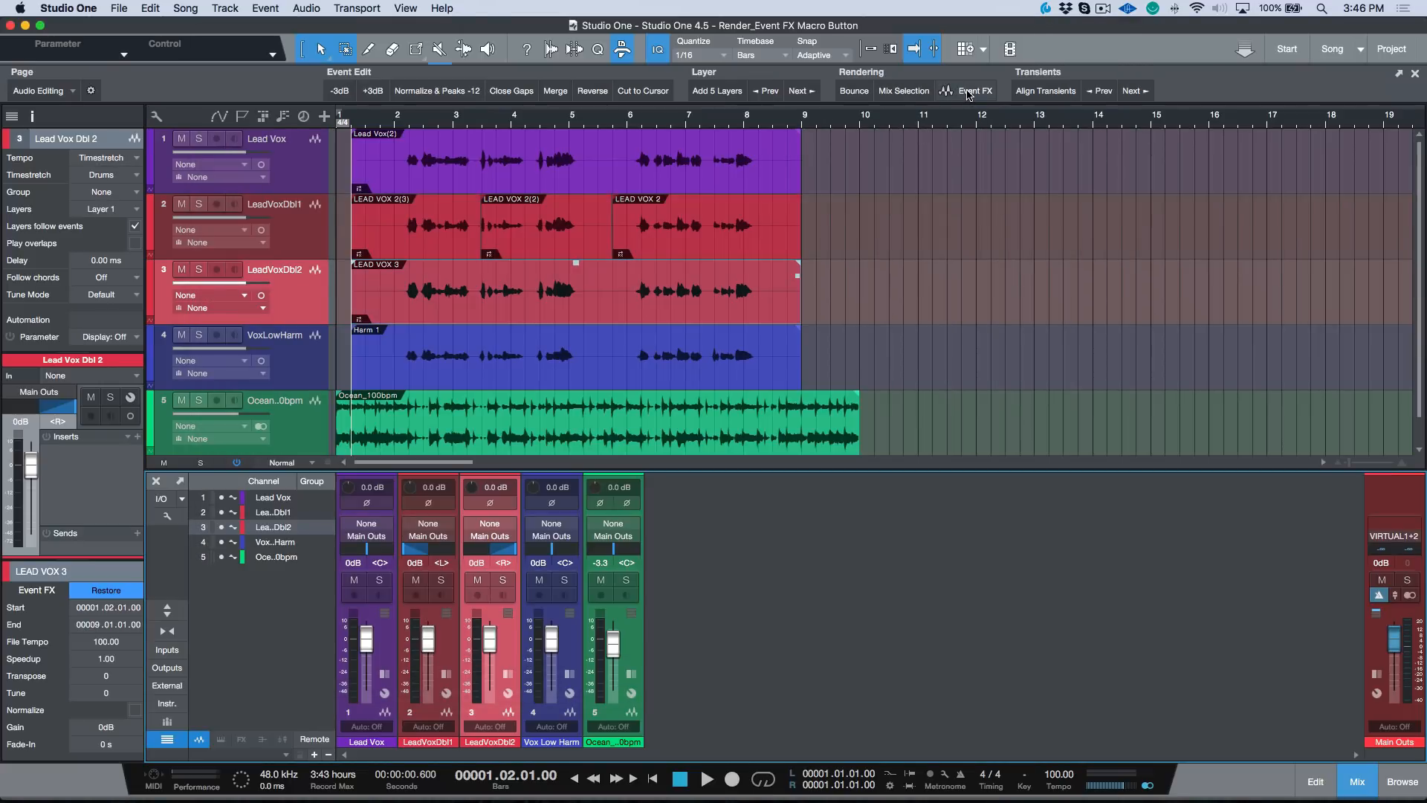
mouse_move(974, 91)
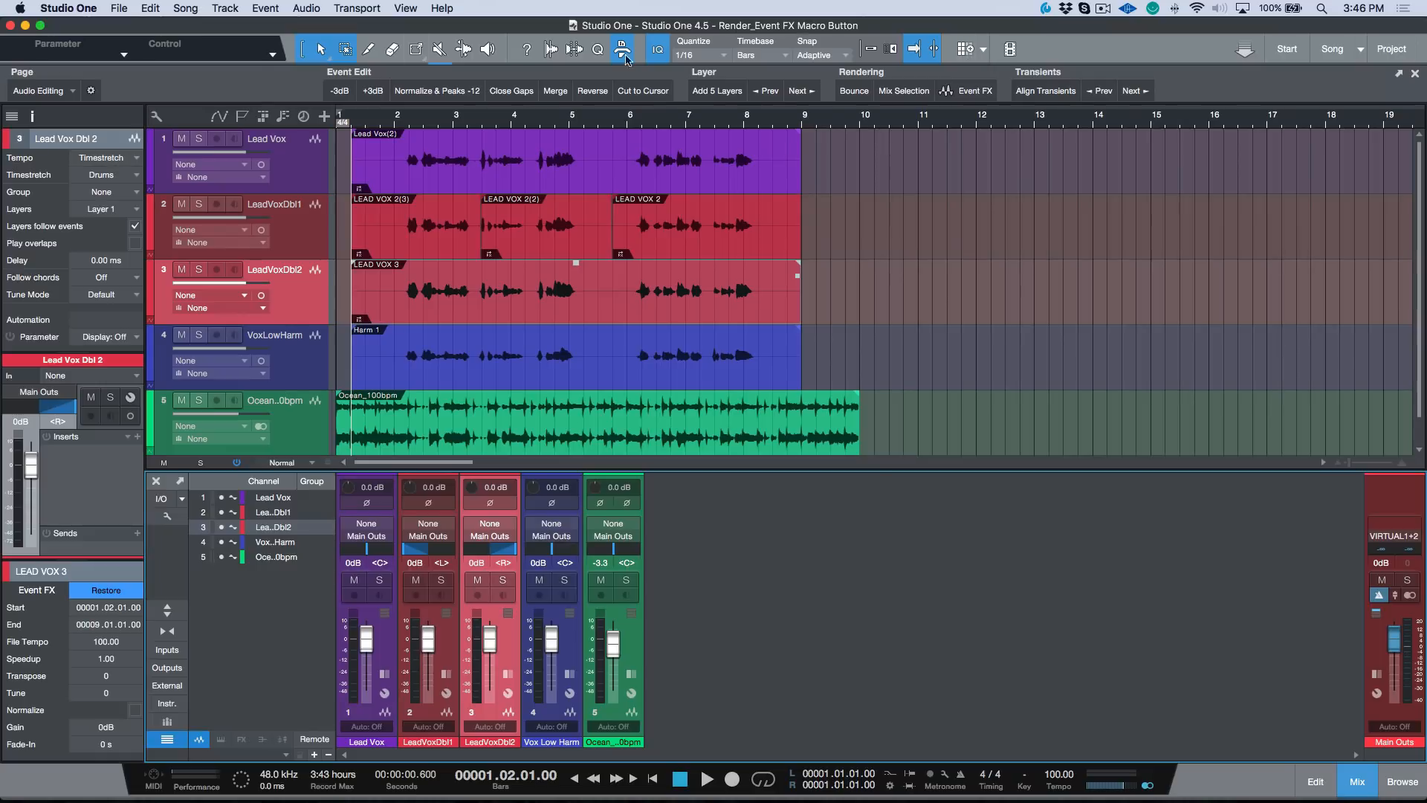
mouse_move(623, 49)
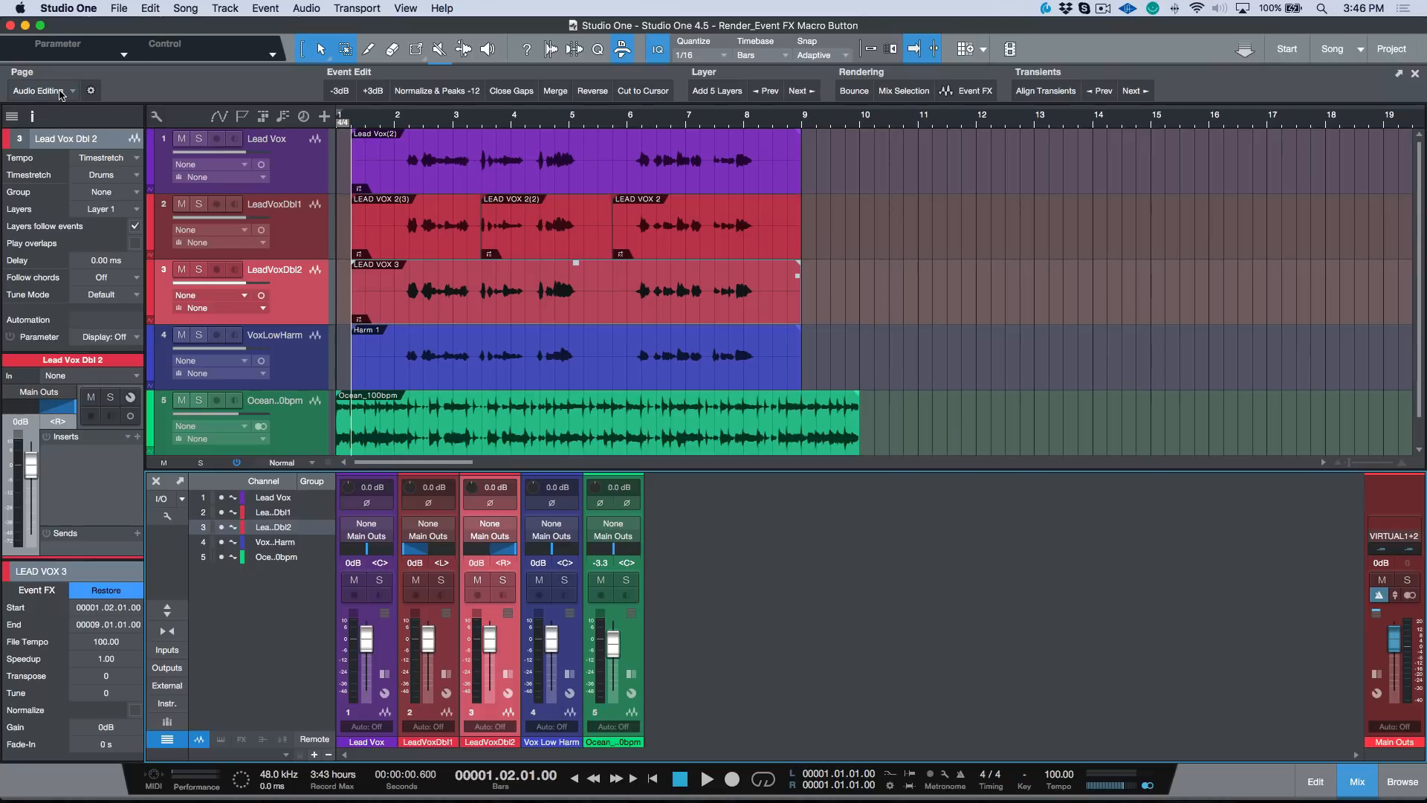
mouse_move(973, 90)
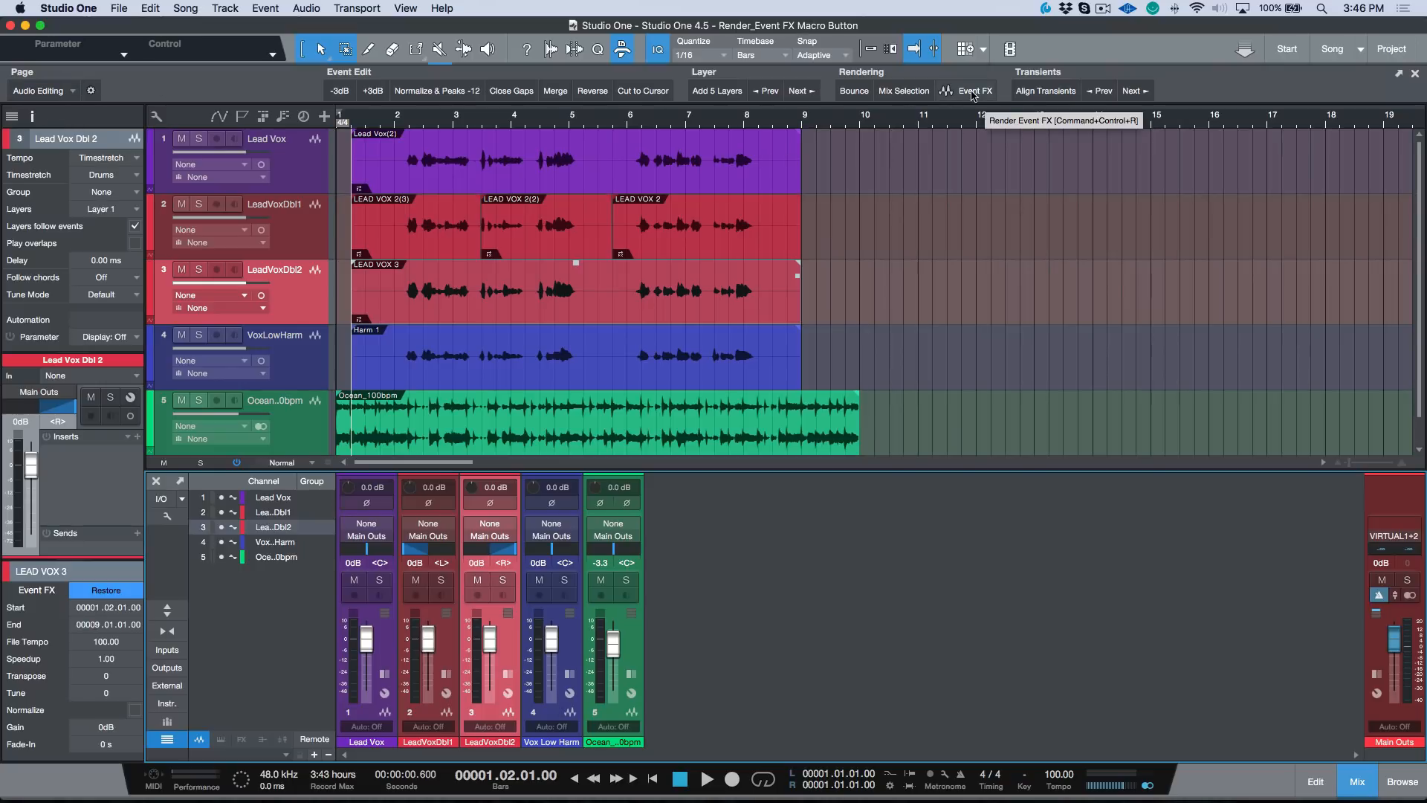
mouse_move(850, 321)
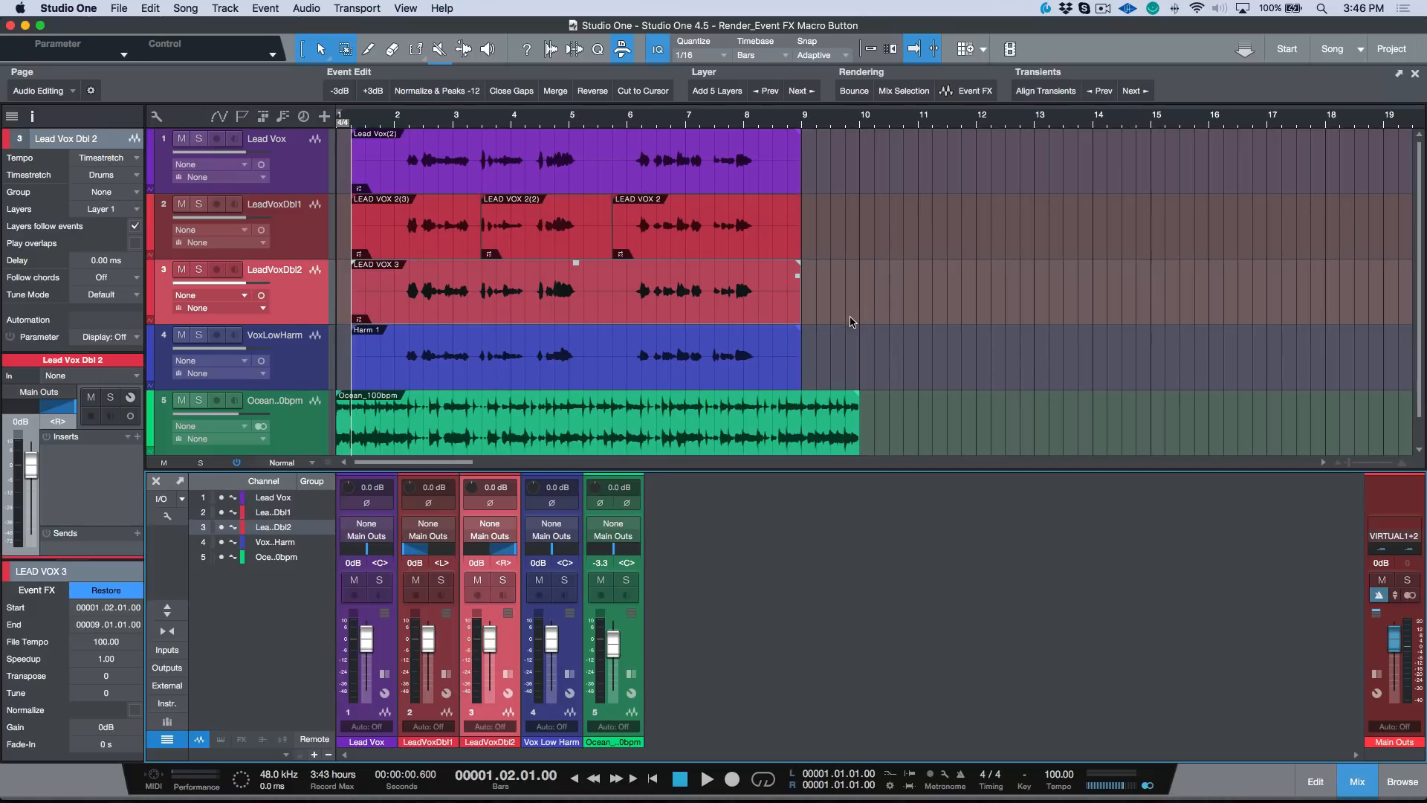
mouse_move(975, 90)
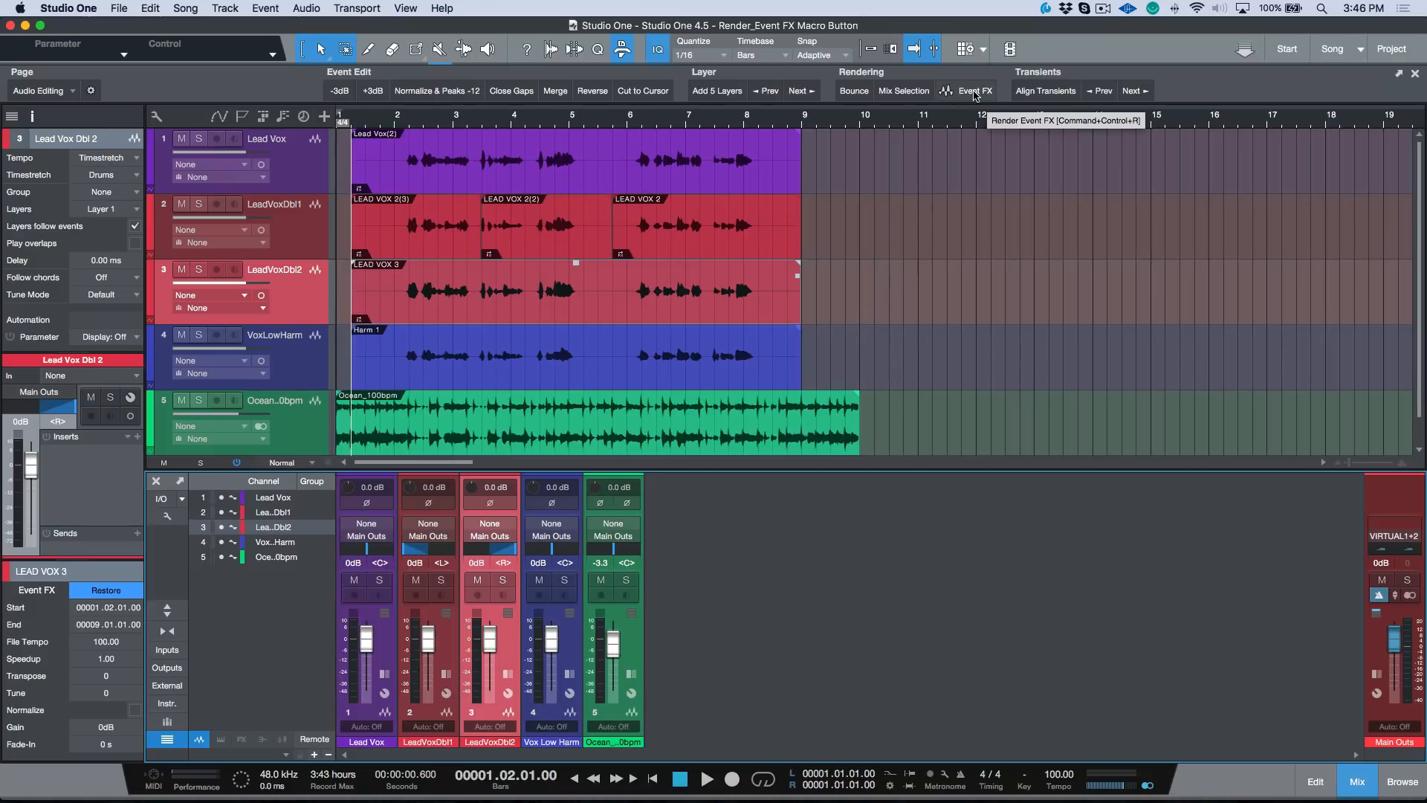
mouse_move(870, 279)
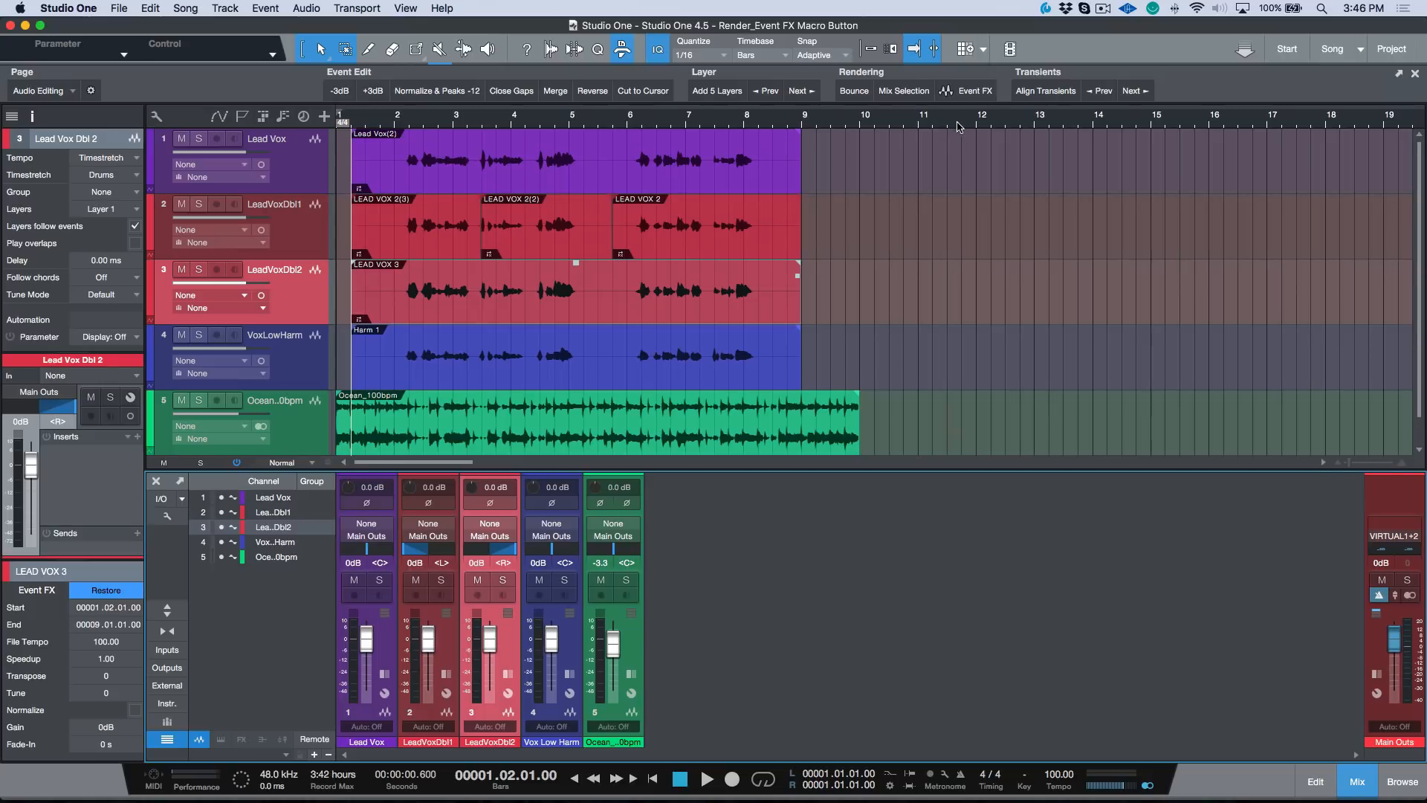
mouse_move(975, 91)
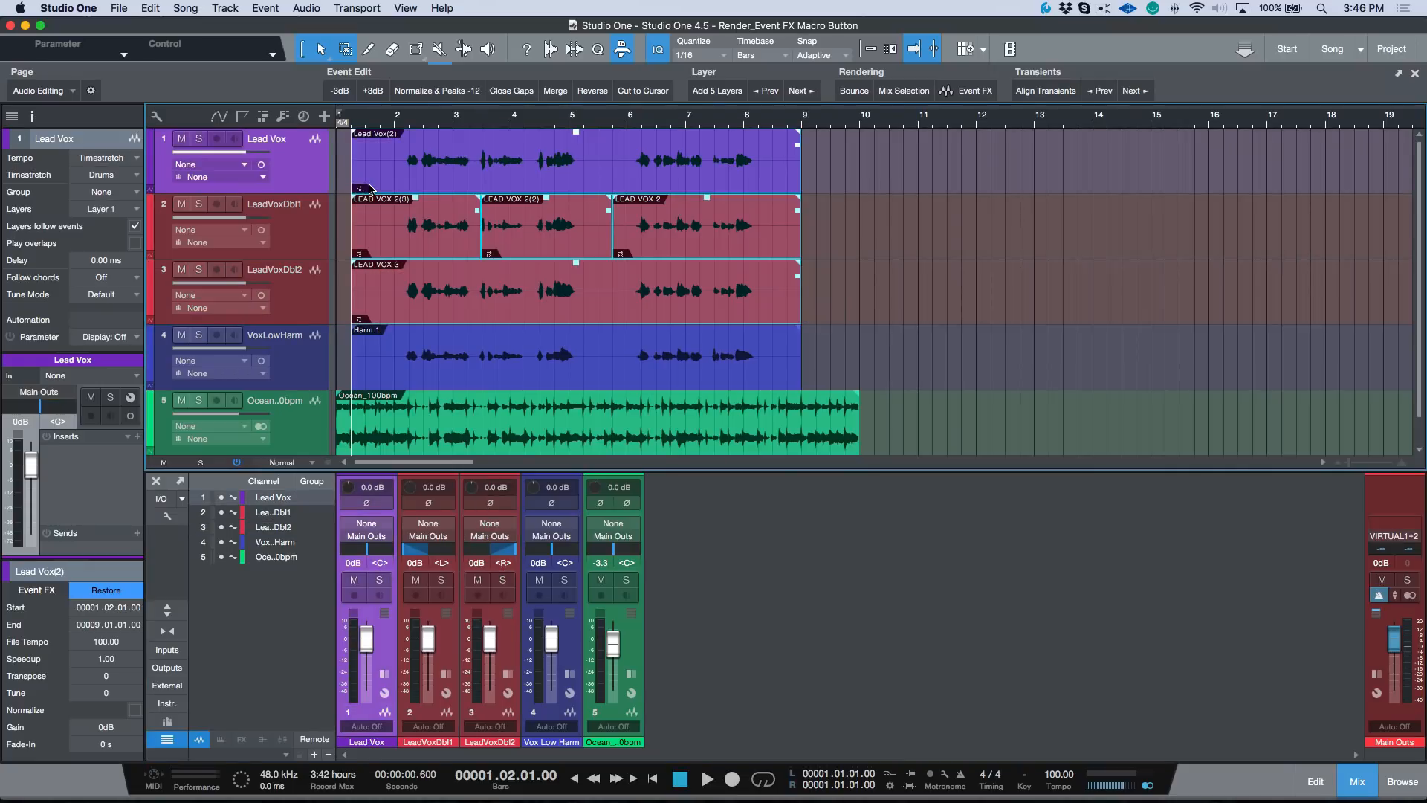
Step: Restore the selected vocal events with Cmd+Ctrl+E, then re-render them via the Event FX macro button
key(cmd+e)
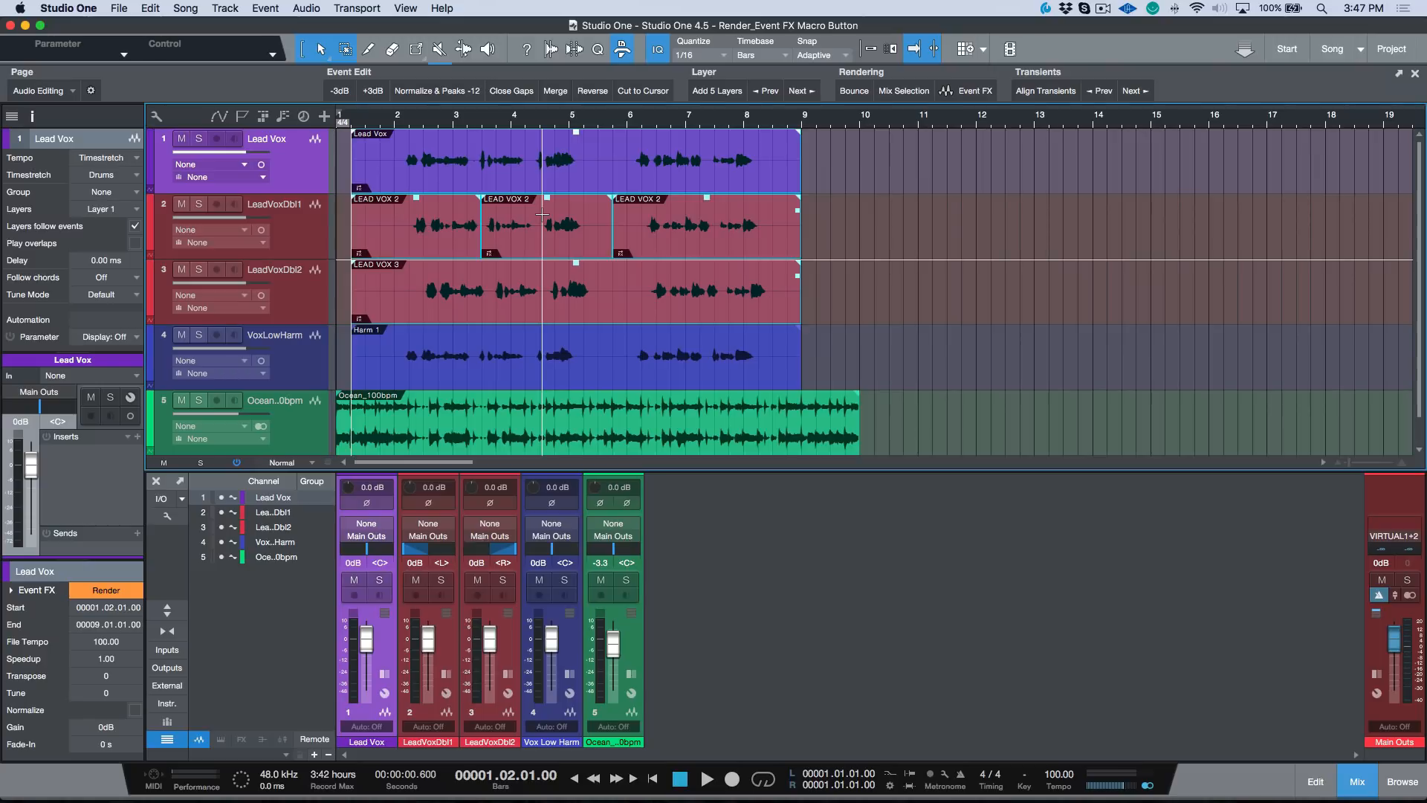
mouse_move(624, 49)
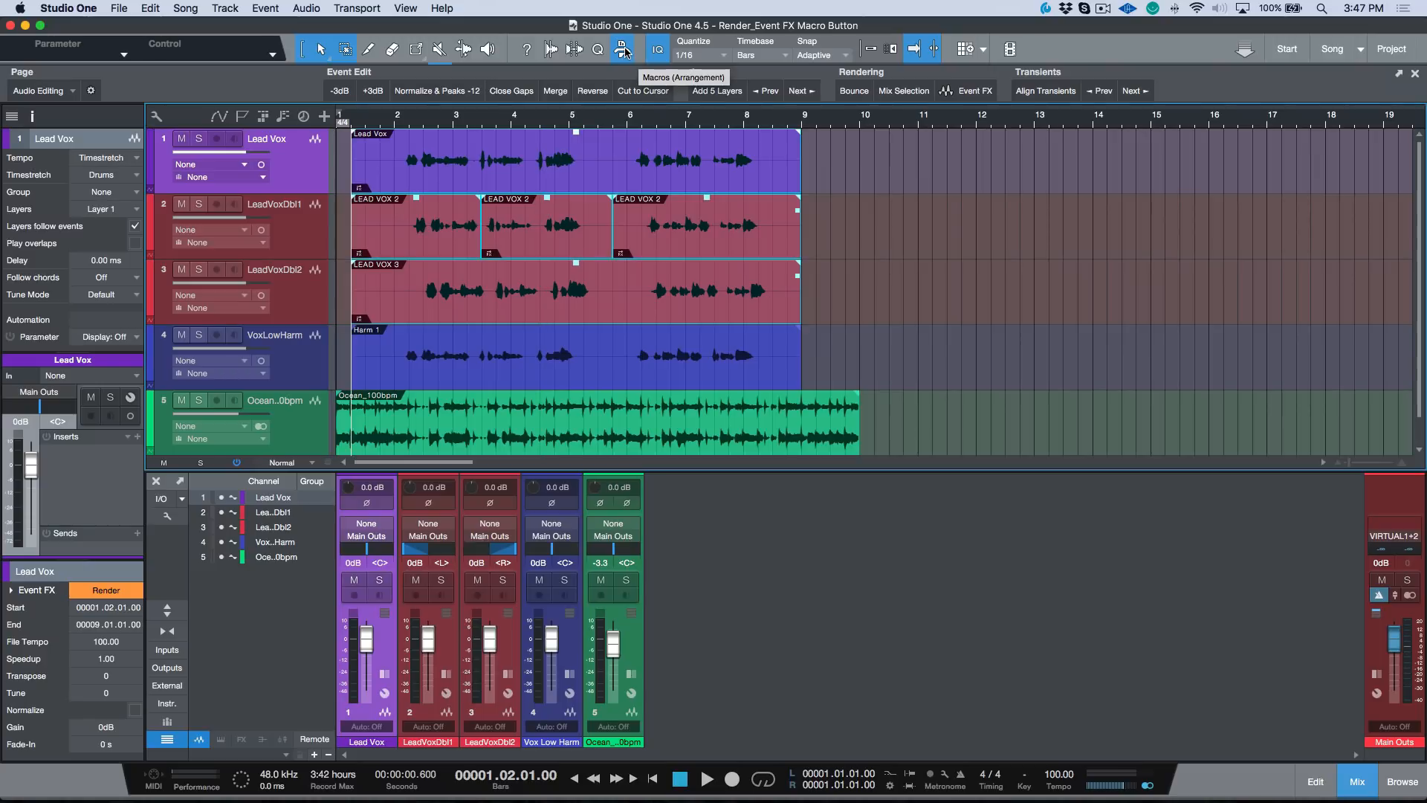
mouse_move(972, 90)
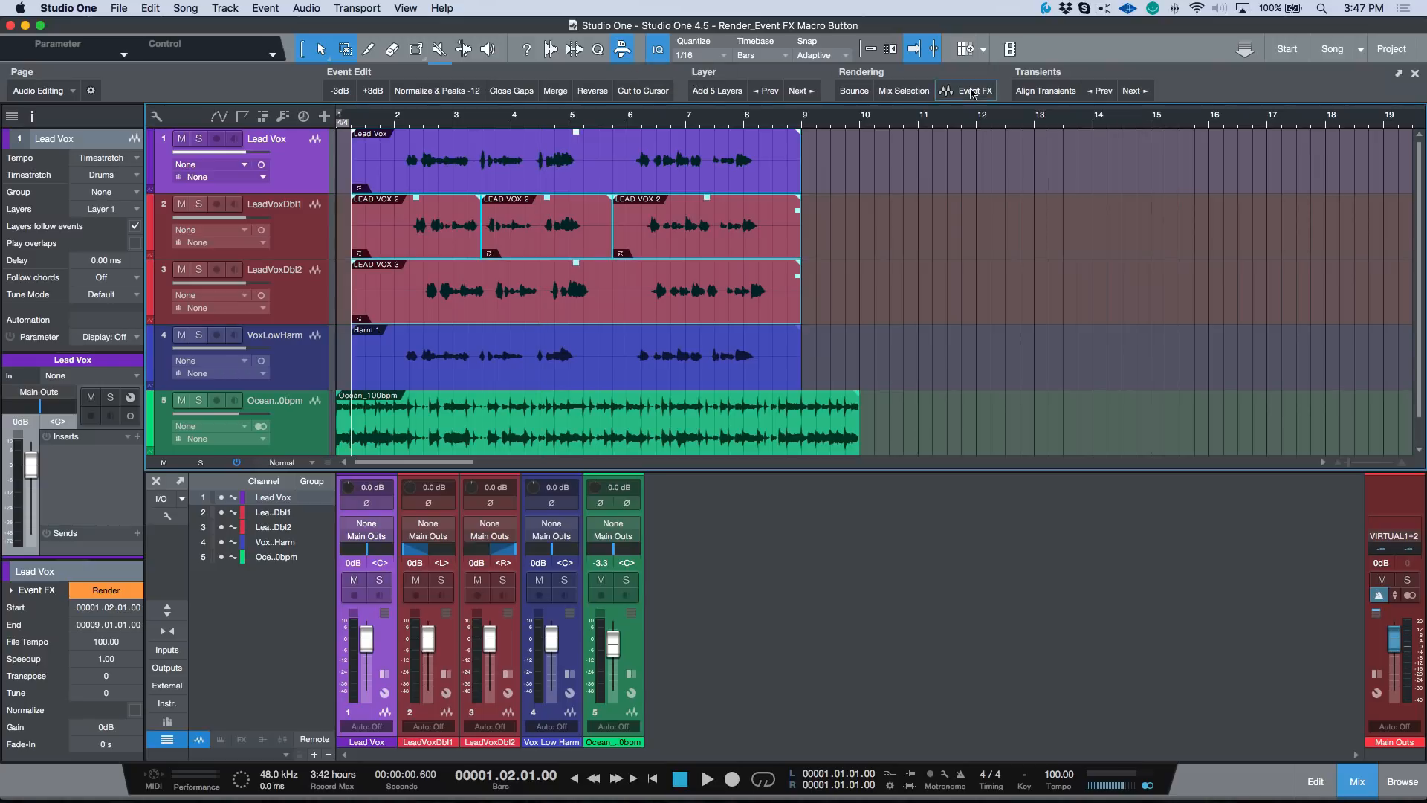
click(975, 91)
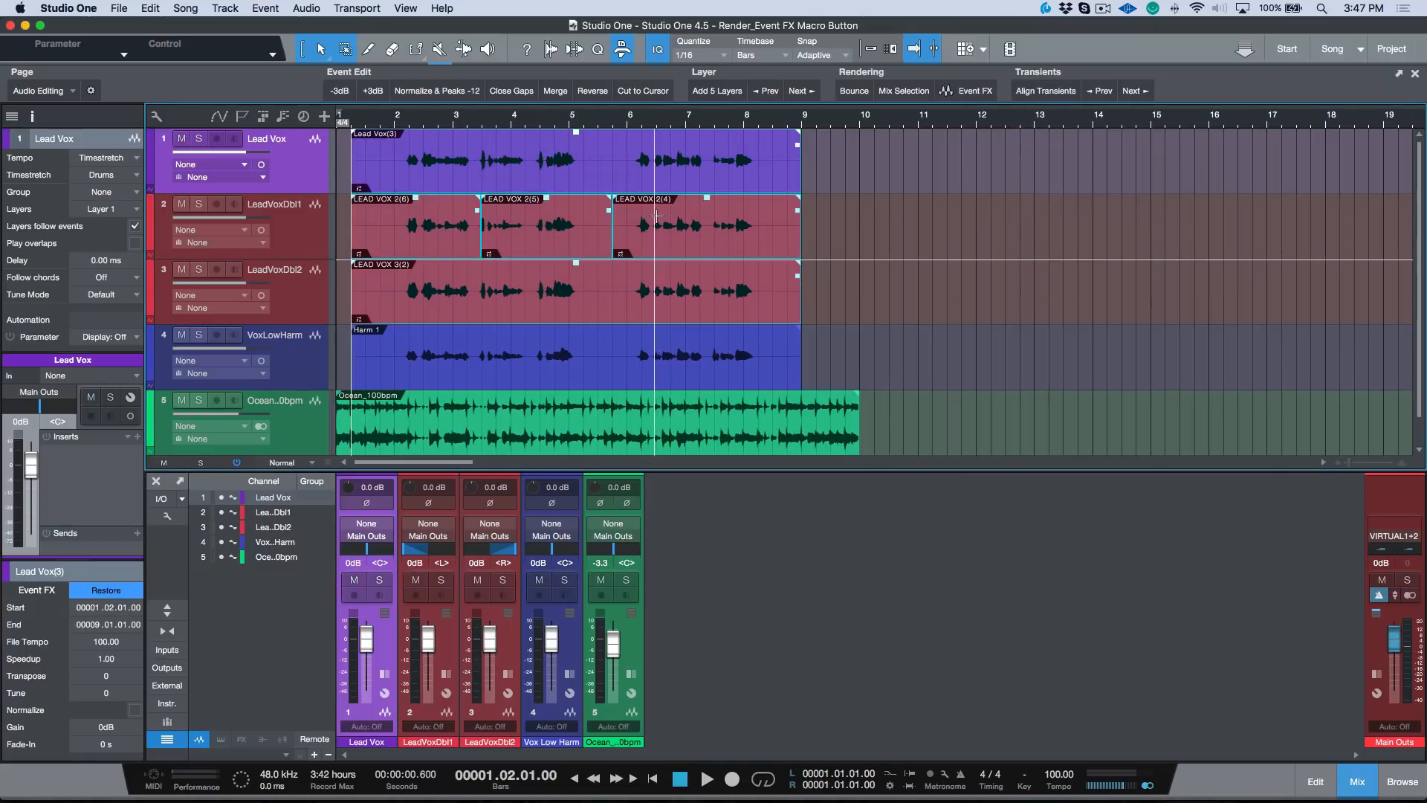